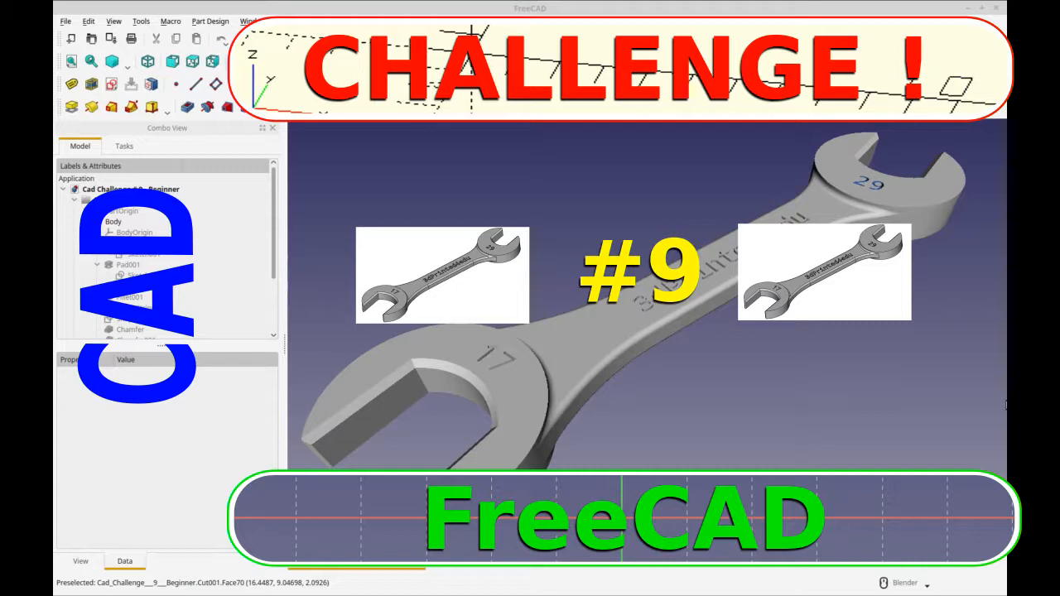
mouse_move(650, 461)
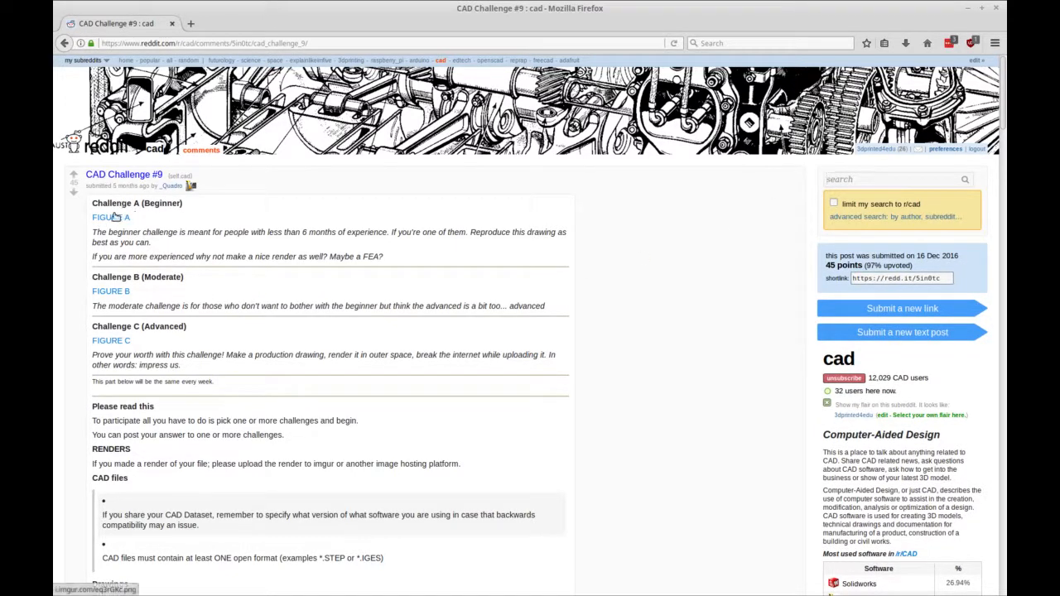
- Bring up the beginner open-end wrench drawing from the CAD Challenge #9 post
left_click(110, 217)
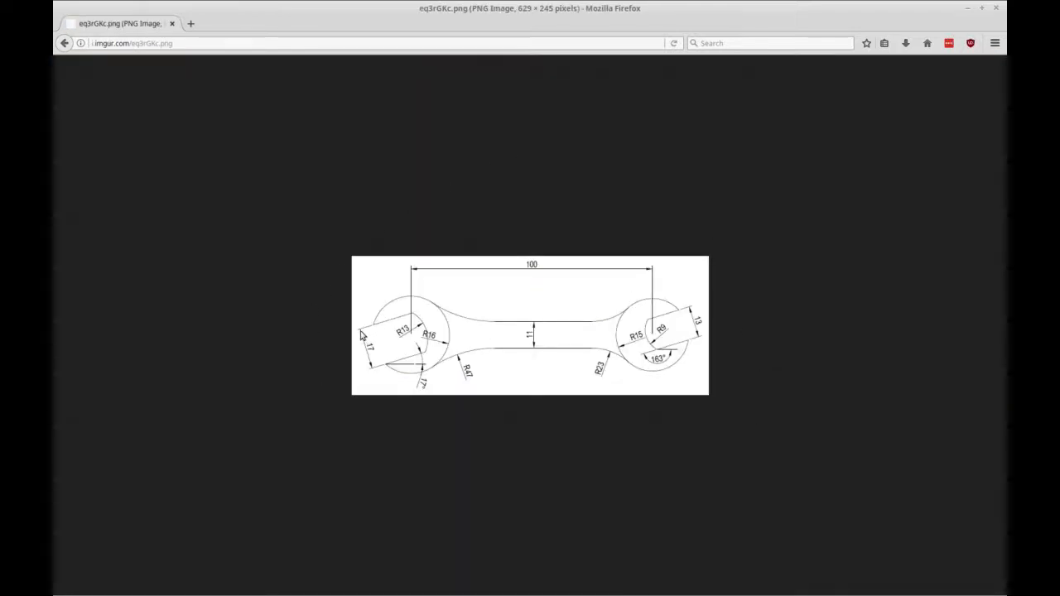
mouse_move(690, 311)
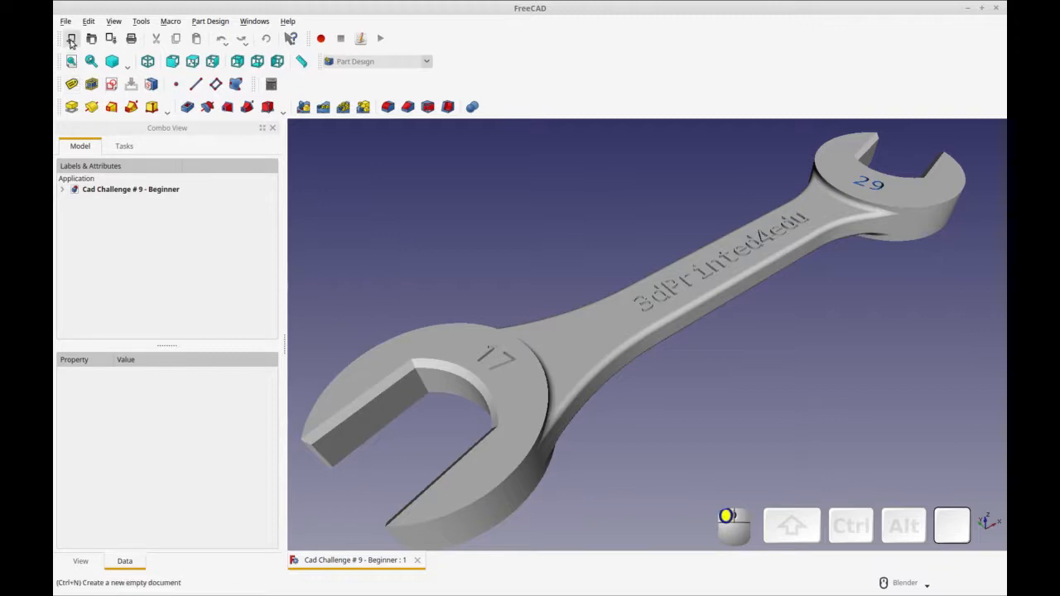
- Start a new empty document and choose XY_Plane001 as the new sketch's support
left_click(71, 39)
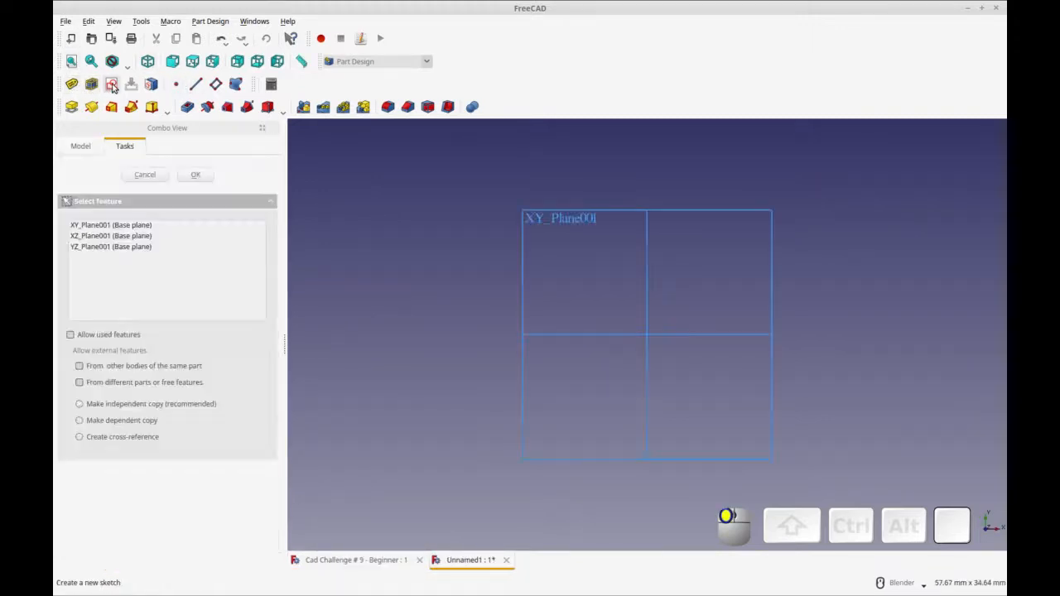
left_click(110, 225)
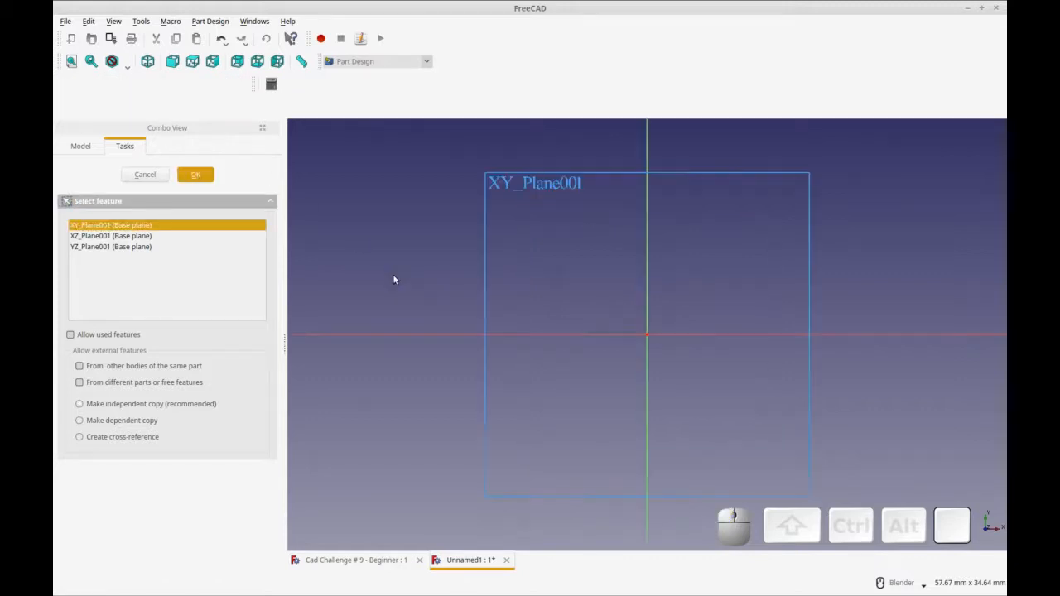
- Enter the sketch and draw two open arcs on the horizontal axis, one each side of the origin
left_click(195, 175)
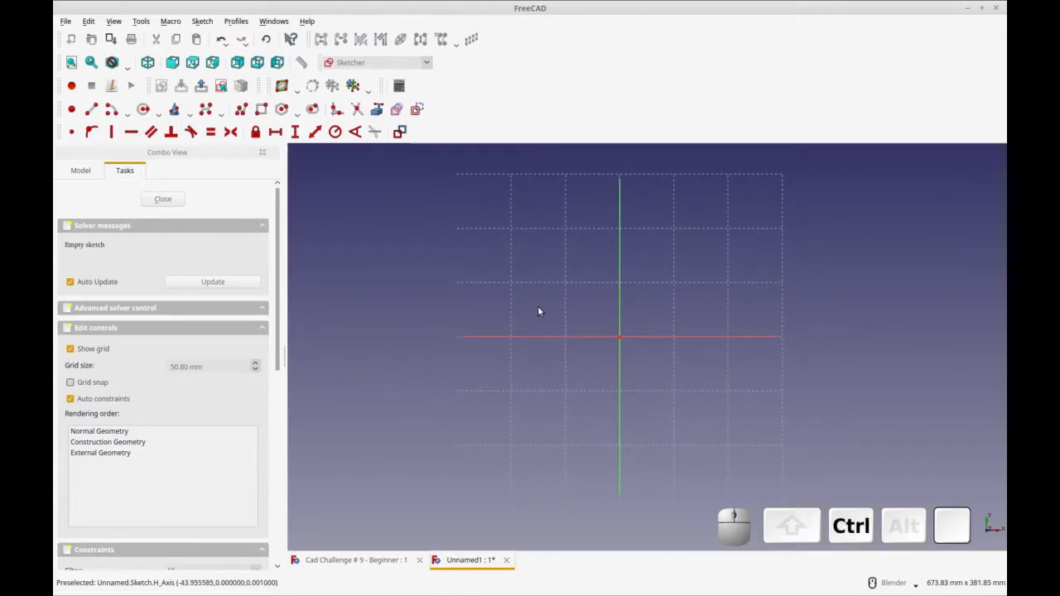
left_click(126, 108)
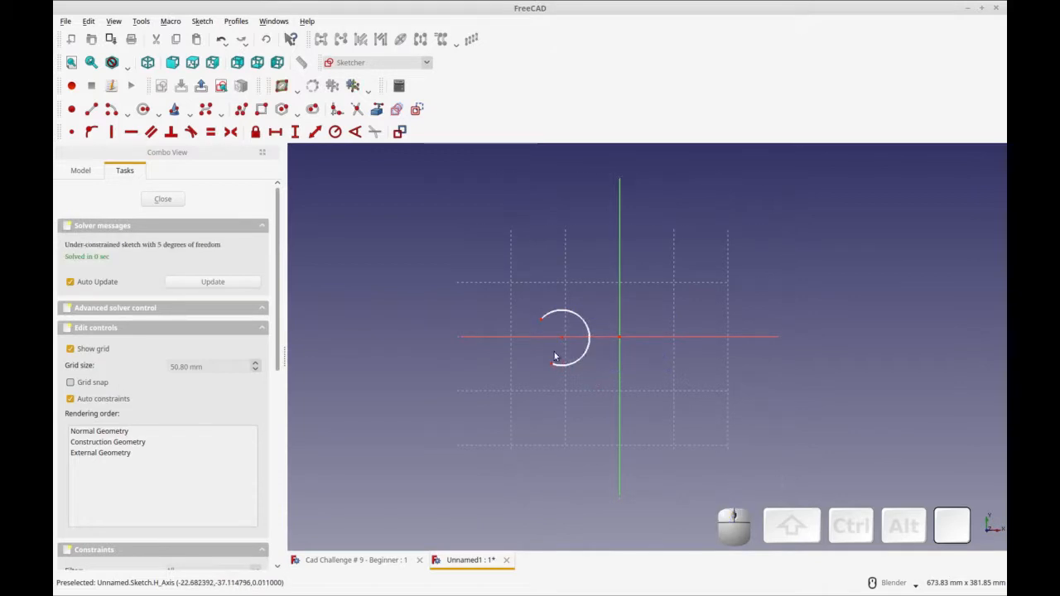
left_click(123, 109)
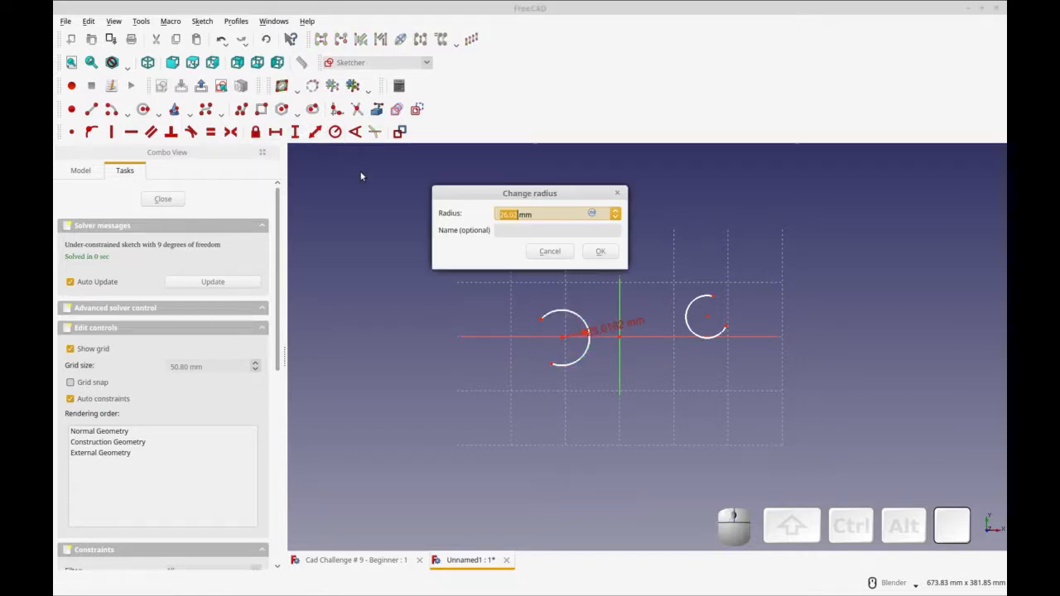
- Give the left arc a 17 mm radius and the right arc a 15 mm radius
type("17 mm")
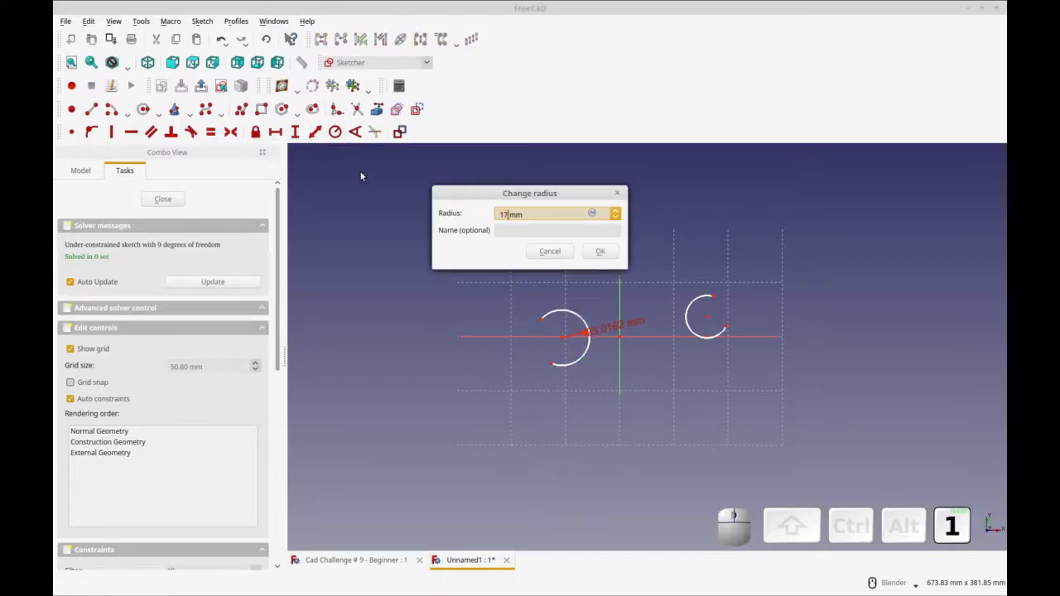
left_click(600, 251)
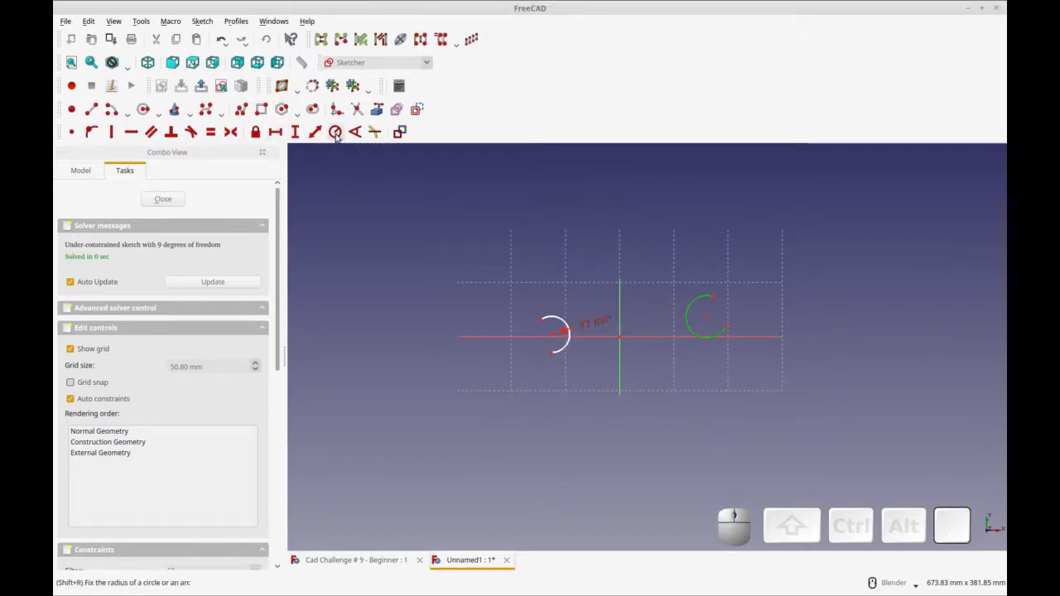
left_click(336, 131)
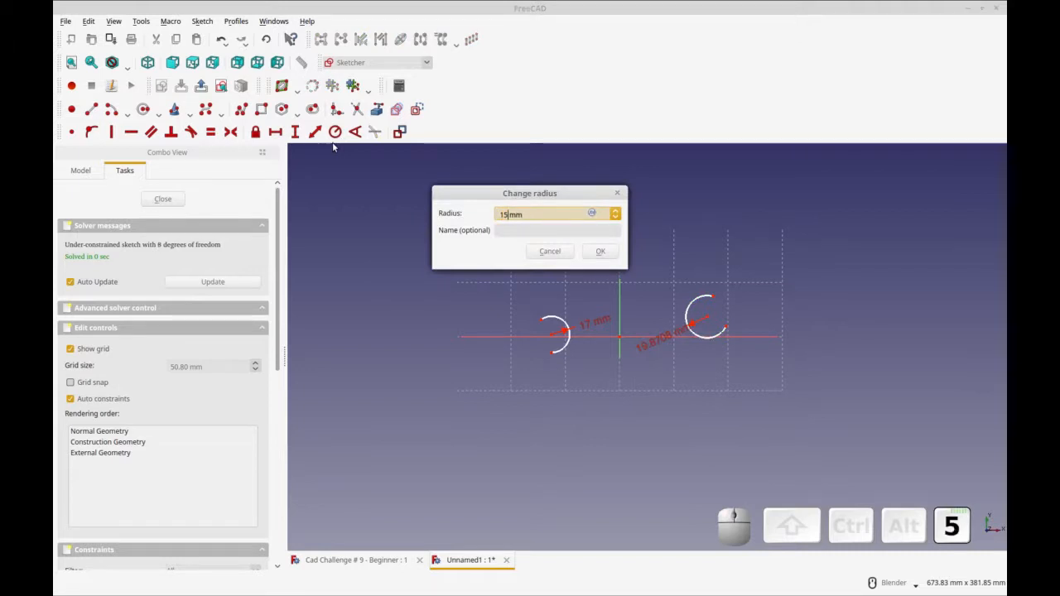
left_click(600, 251)
type("100")
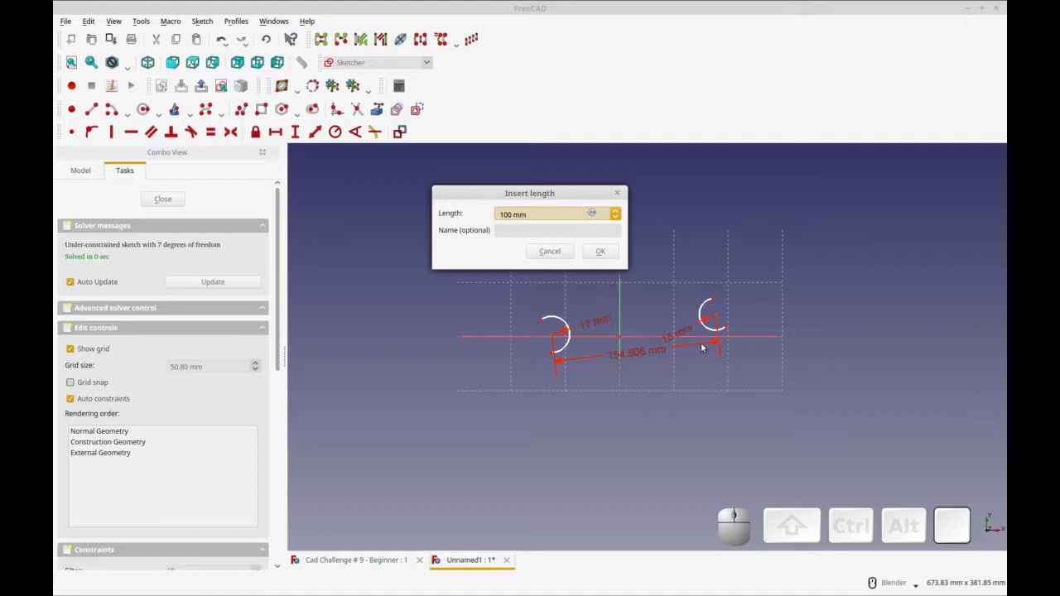
- Dimension the arc centres 100 mm apart and the left jaw opening 17 mm wide
left_click(600, 251)
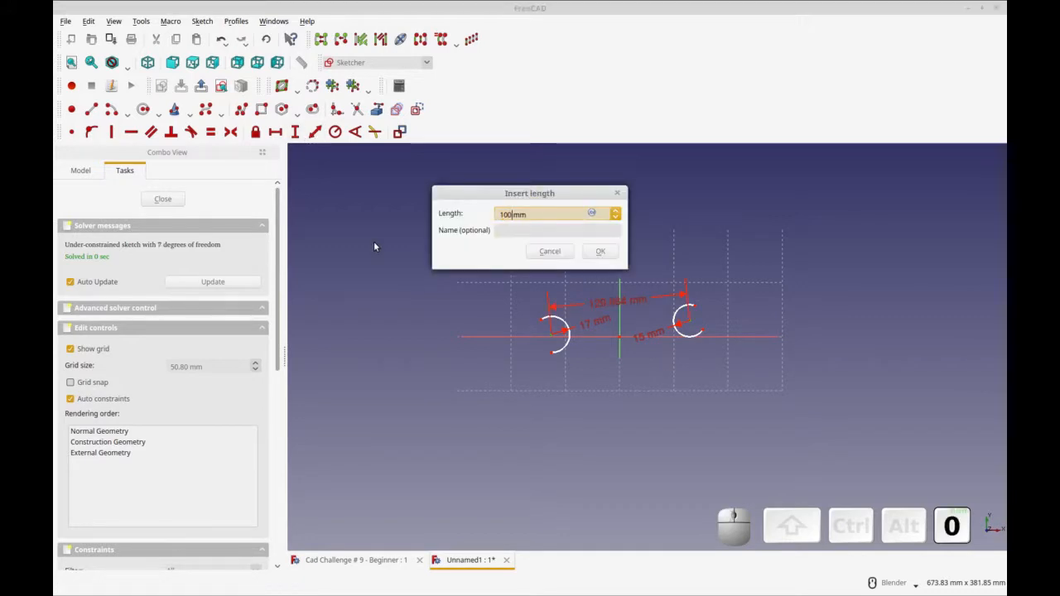
left_click(600, 251)
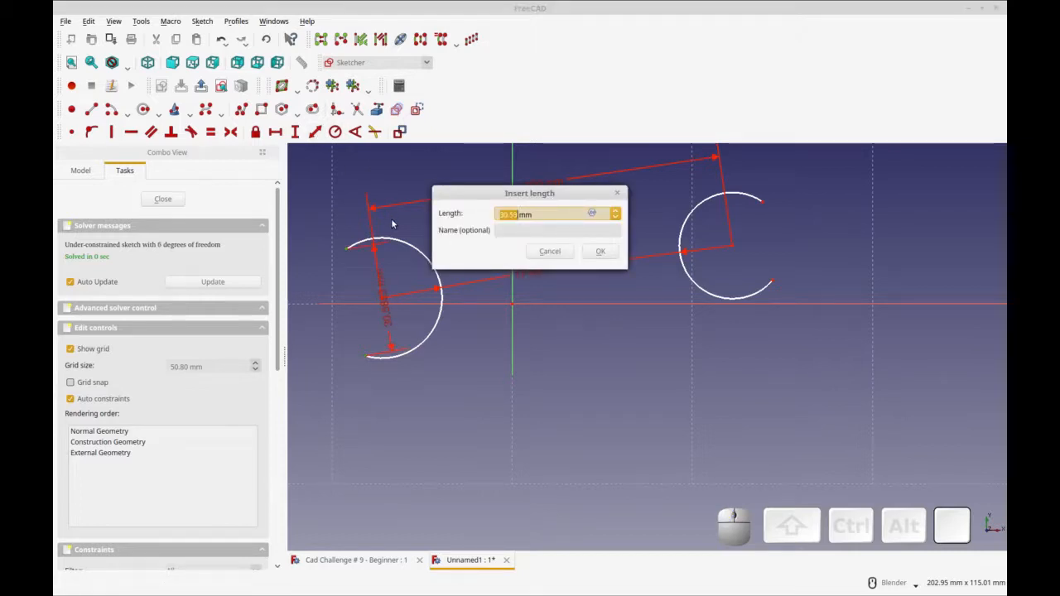
left_click(600, 251)
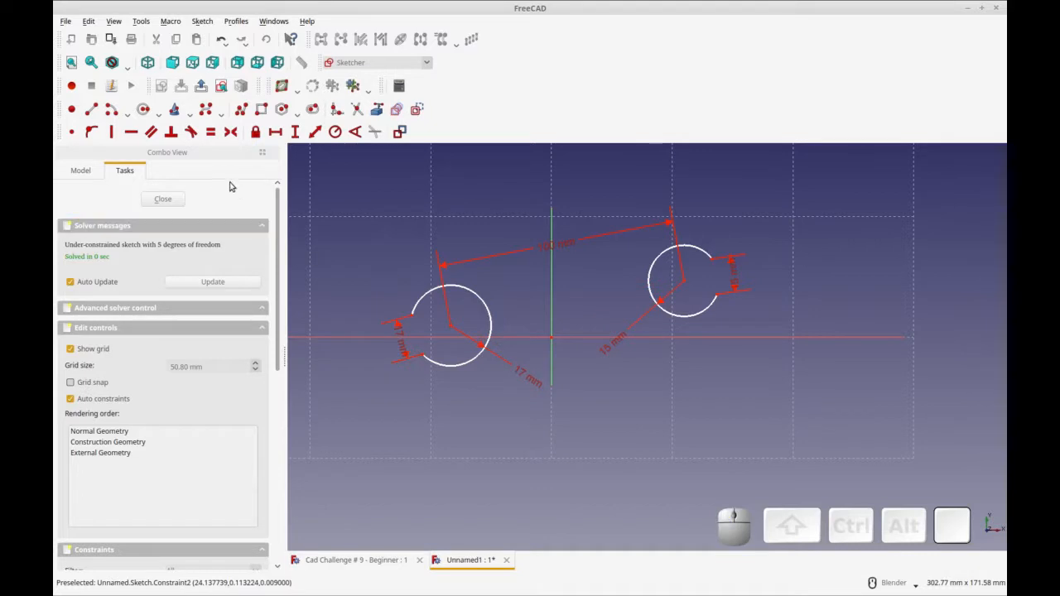
mouse_move(123, 118)
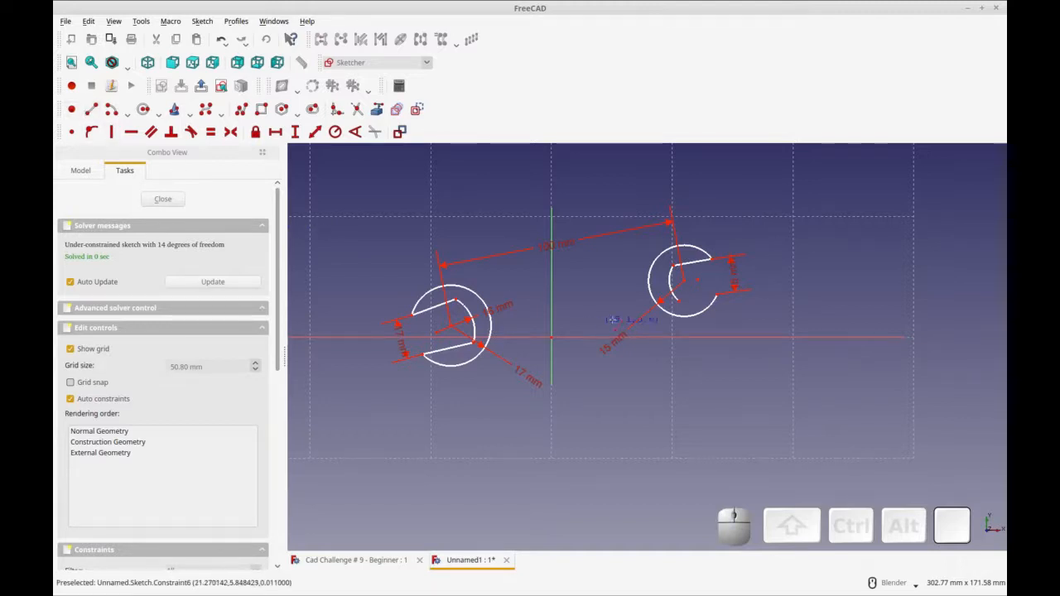
mouse_move(677, 300)
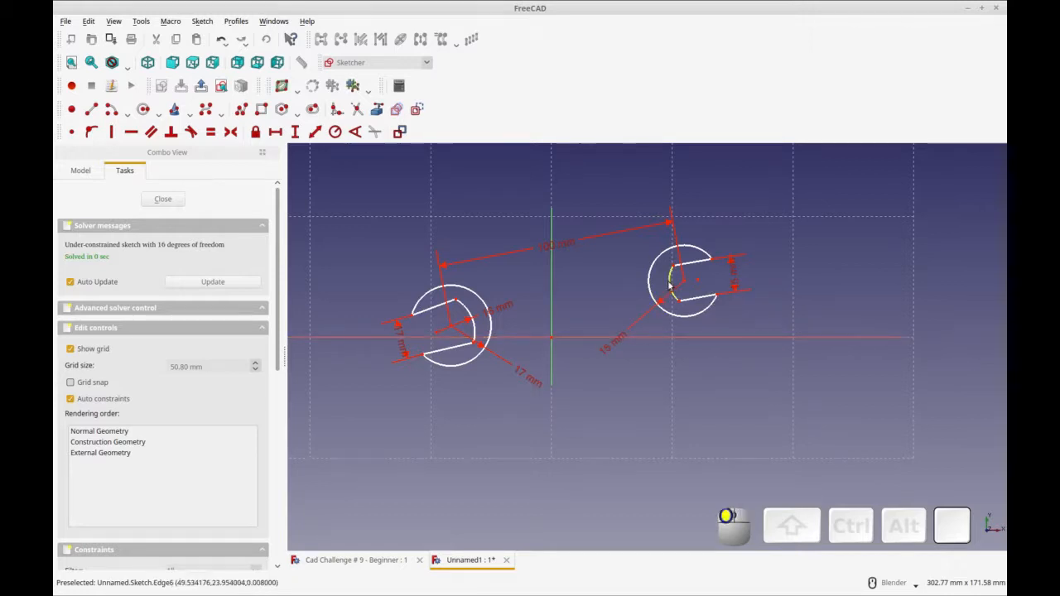
- Dimension the inner edge of the right jaw slot
double_click(671, 274)
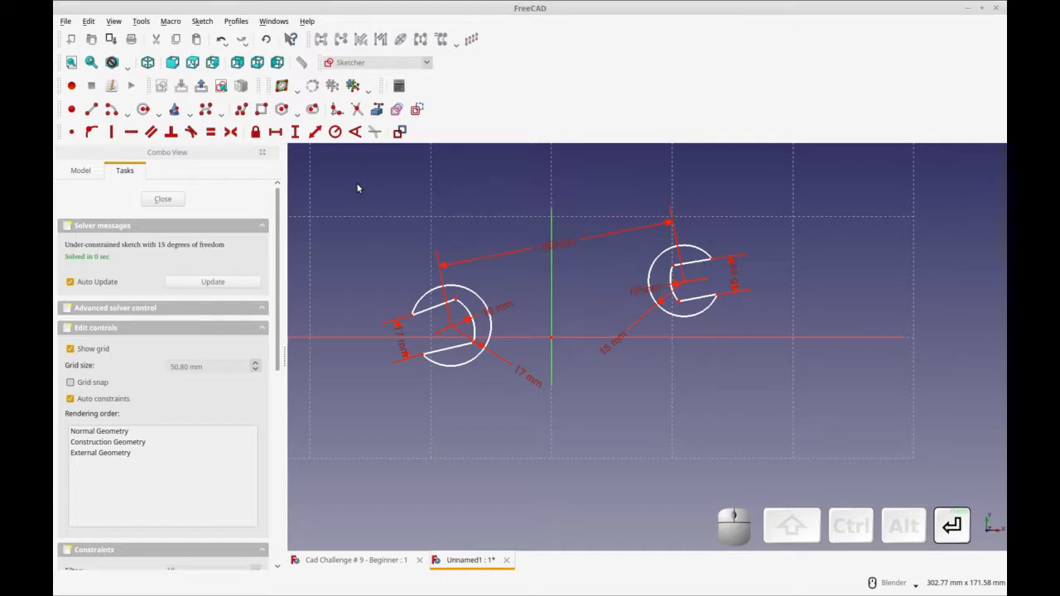
mouse_move(594, 360)
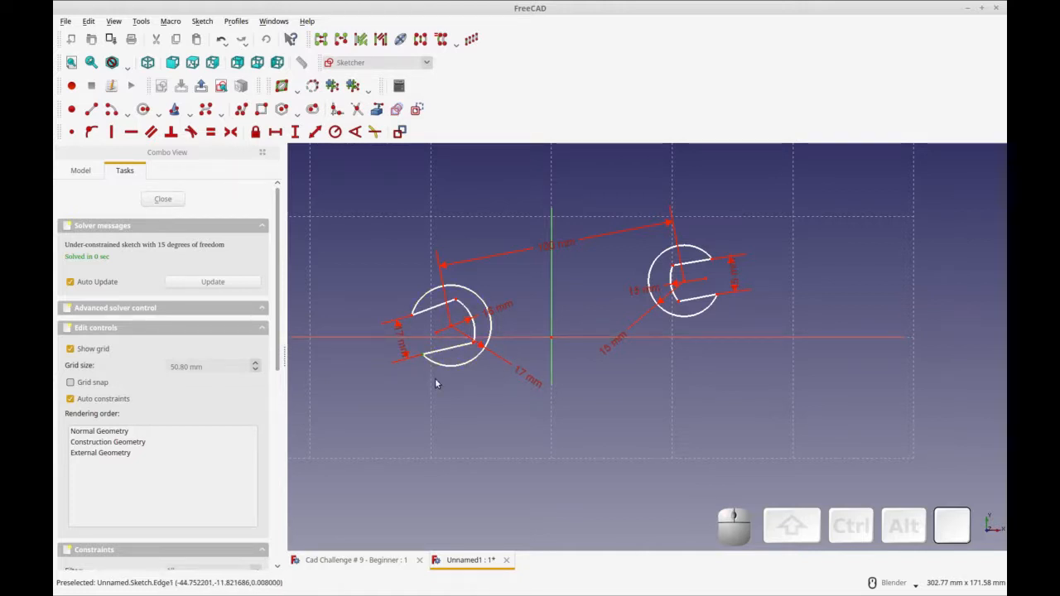
mouse_move(425, 344)
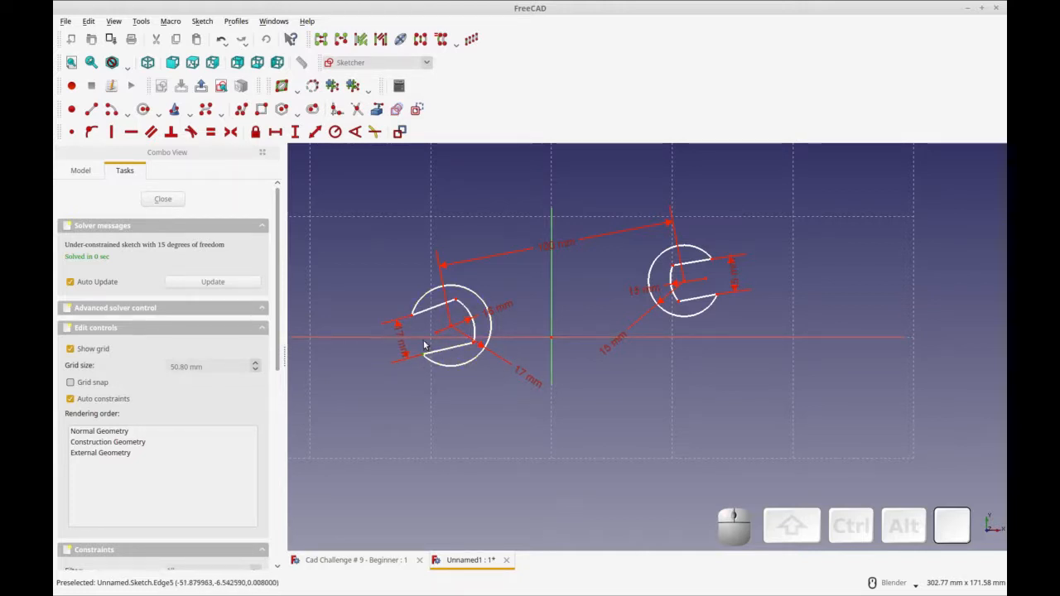
mouse_move(422, 338)
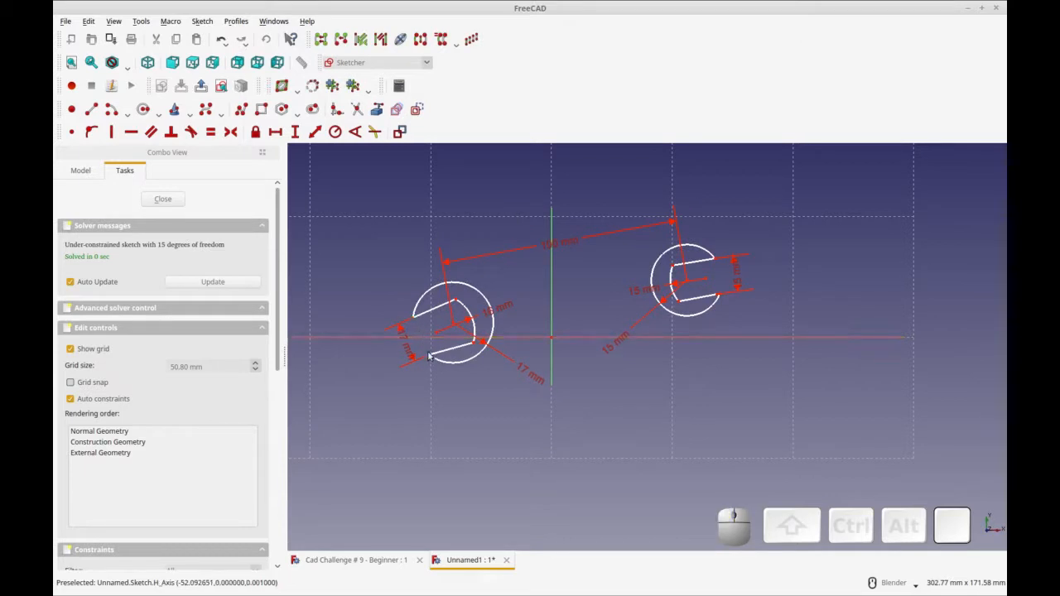
mouse_move(439, 148)
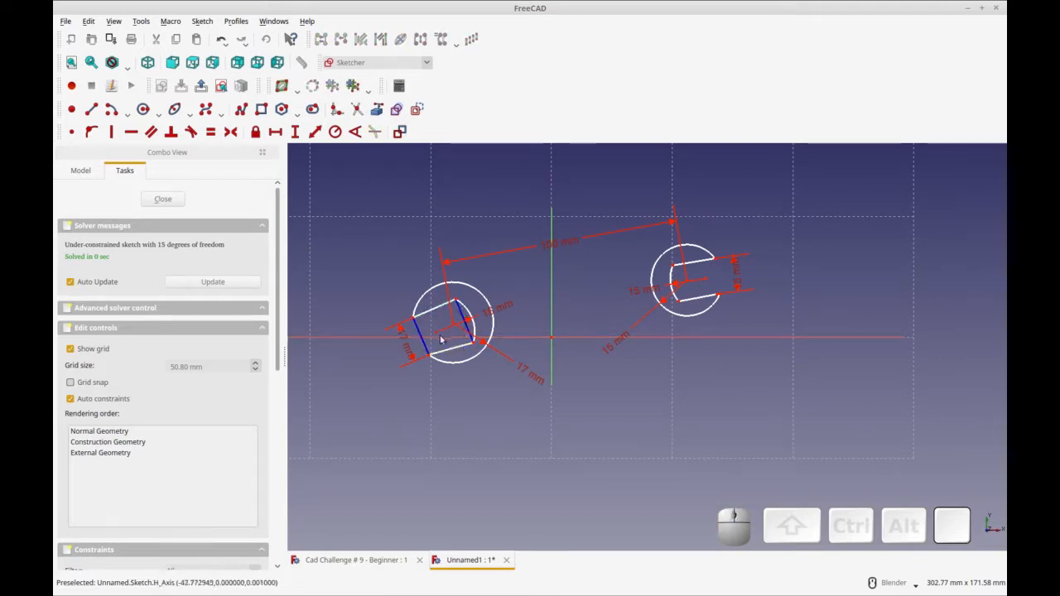
- Select both side lines of the left jaw slot for dimensioning
left_click(459, 344)
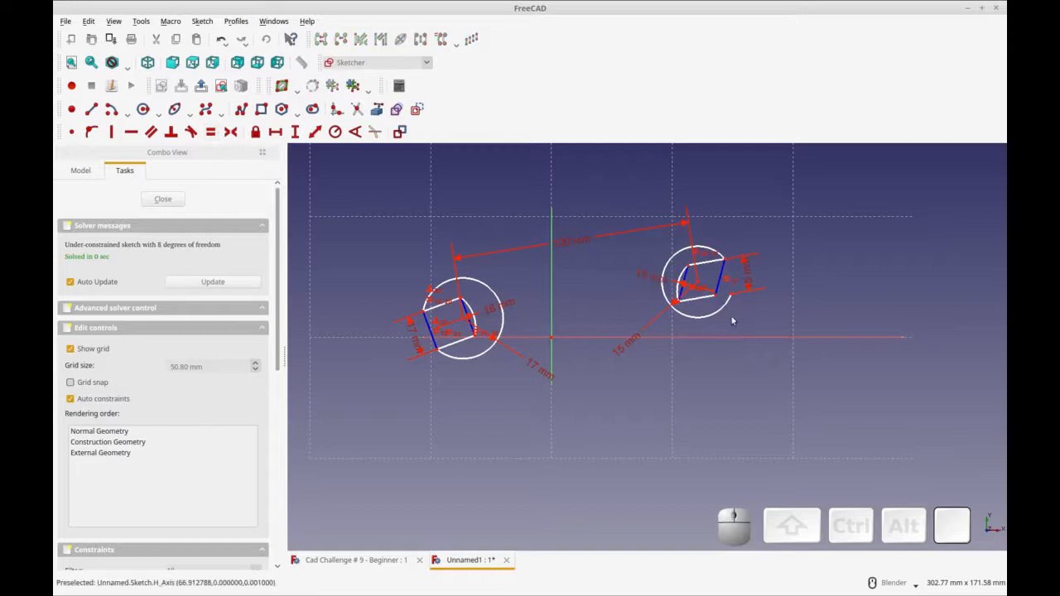
mouse_move(727, 305)
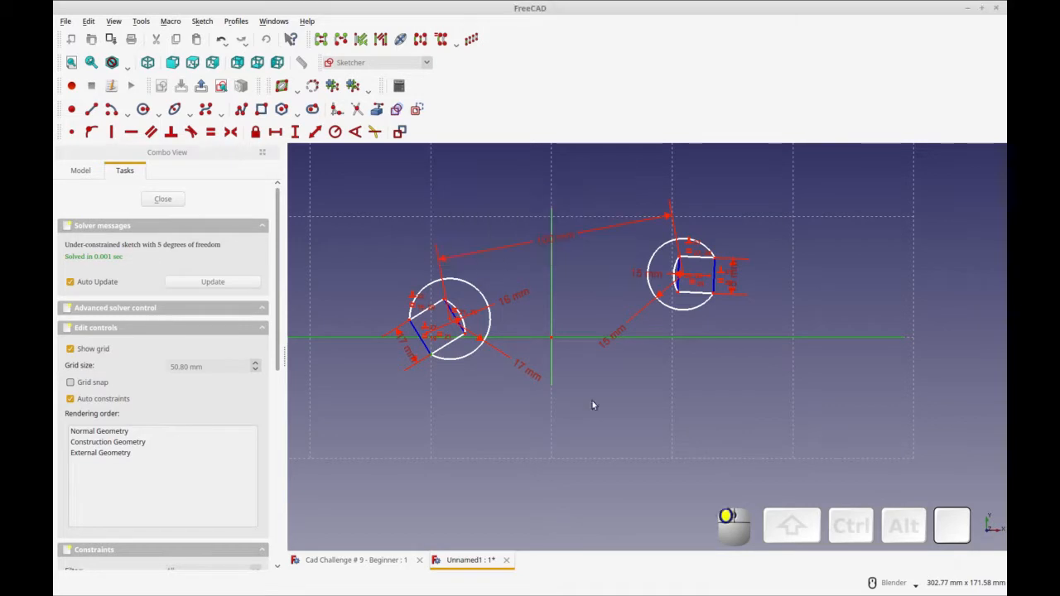
mouse_move(432, 358)
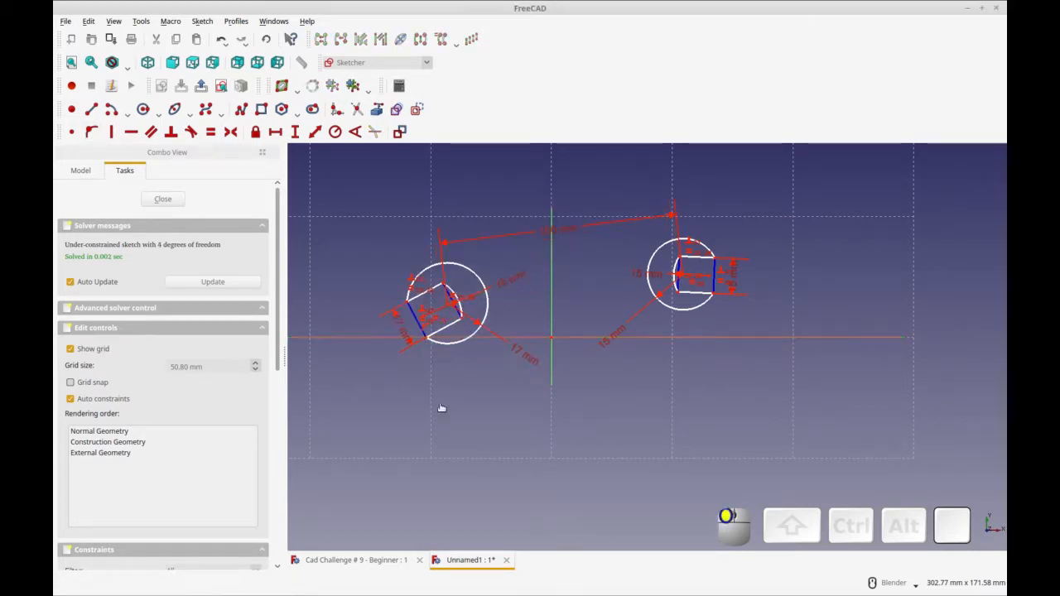
mouse_move(454, 327)
type("17")
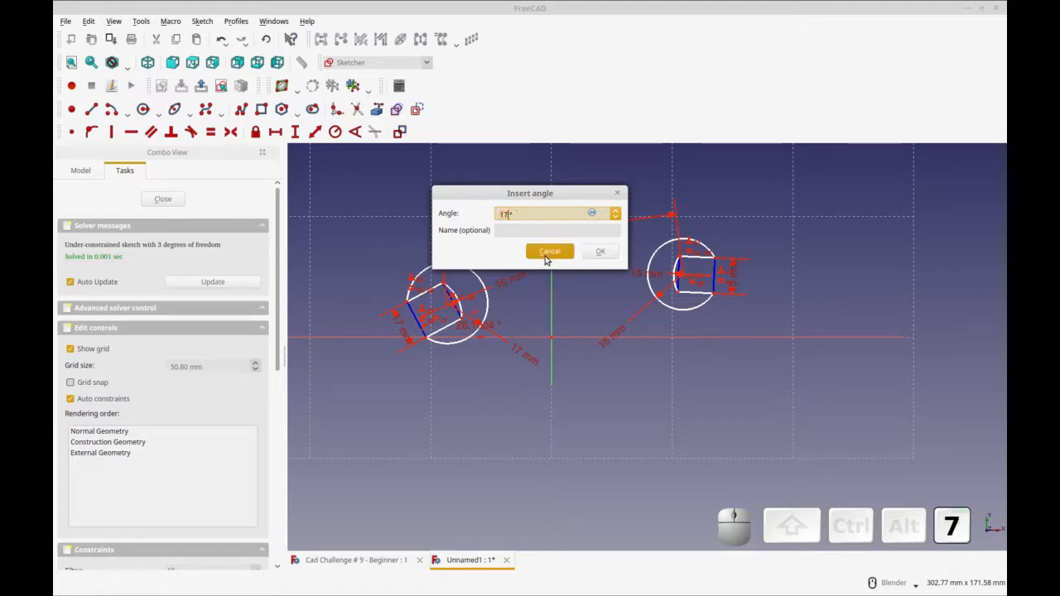
- Tilt the left jaw opening at a 17° angle
left_click(549, 251)
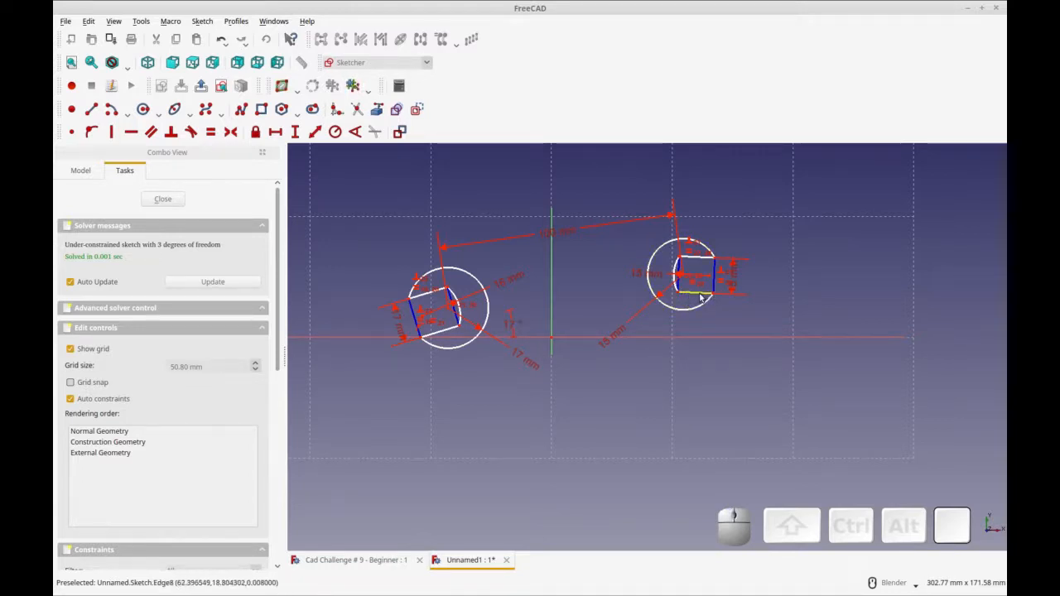
mouse_move(702, 338)
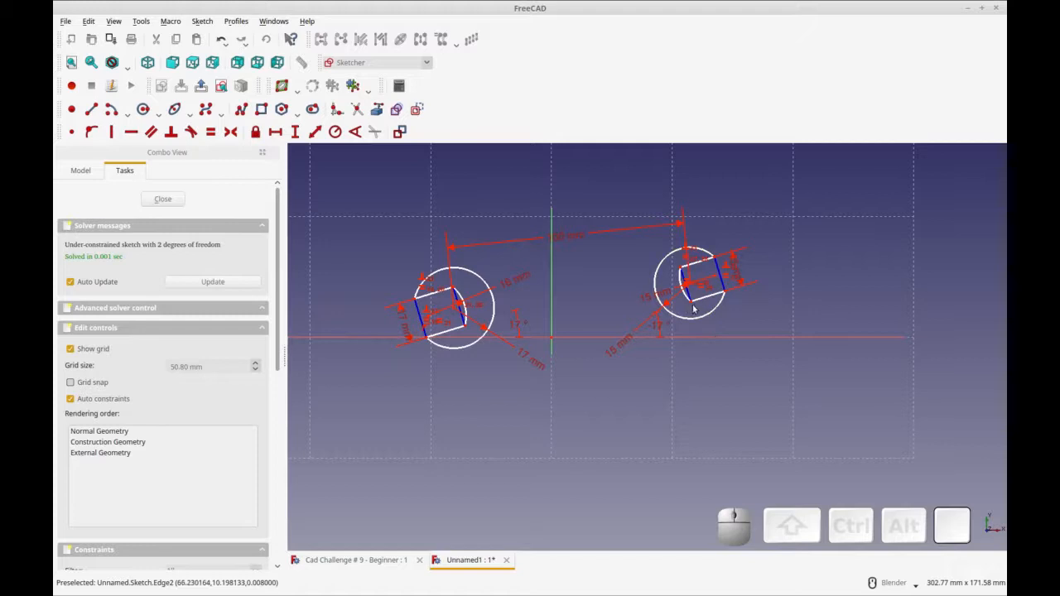
mouse_move(713, 296)
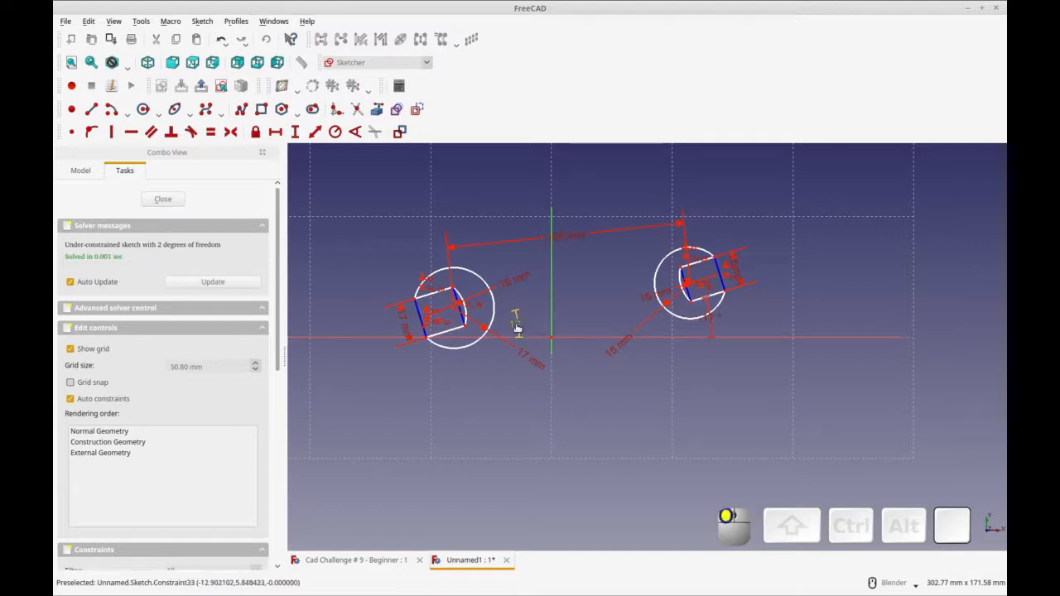
mouse_move(601, 378)
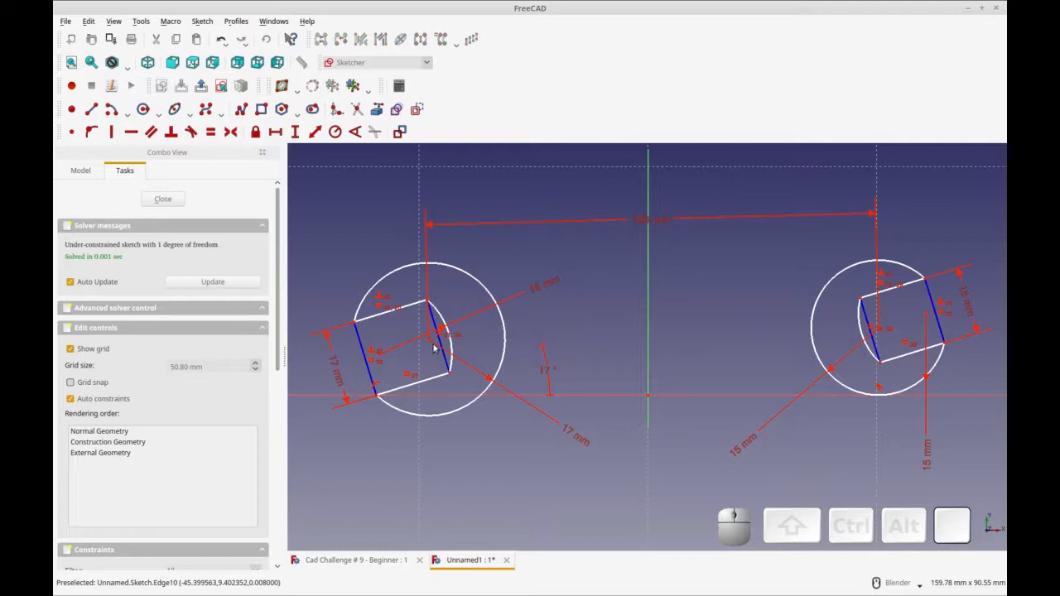
mouse_move(649, 399)
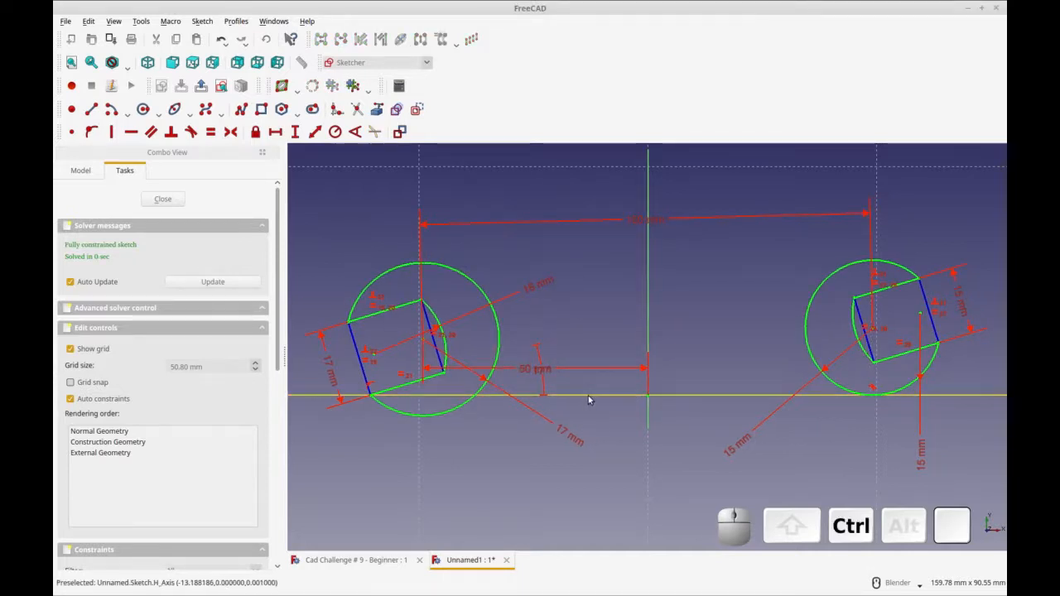
- Close the jaw-head sketch and start a second empty sketch on XY_Plane001
left_click(162, 198)
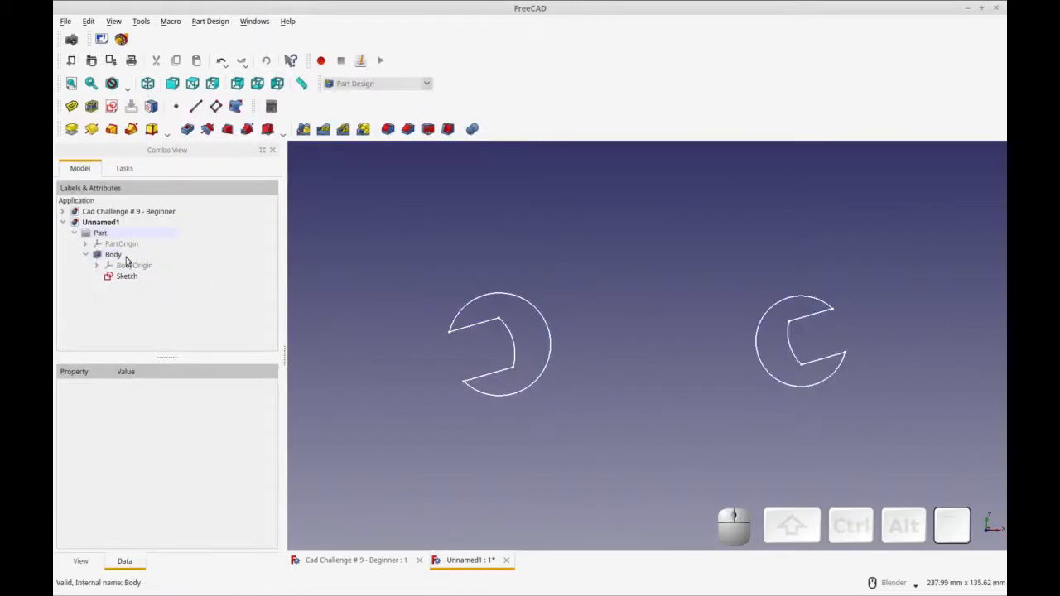
left_click(113, 254)
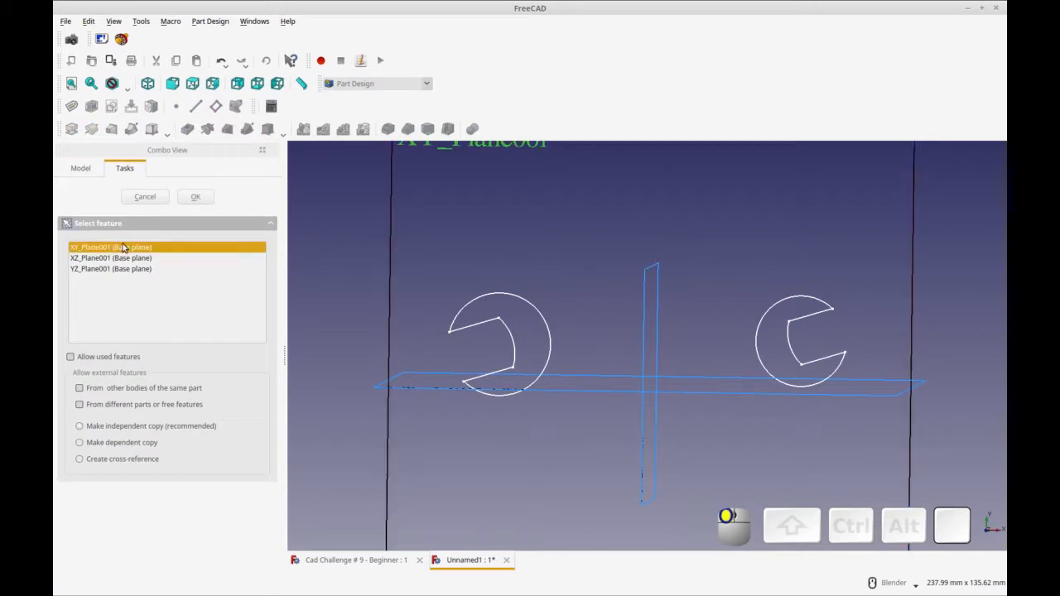
left_click(196, 197)
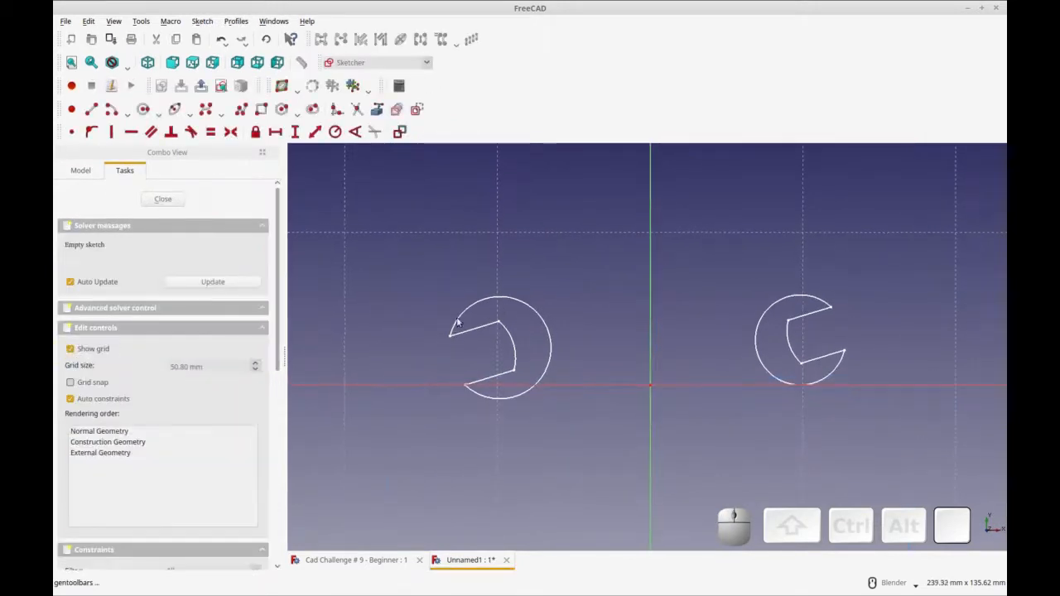
mouse_move(650, 343)
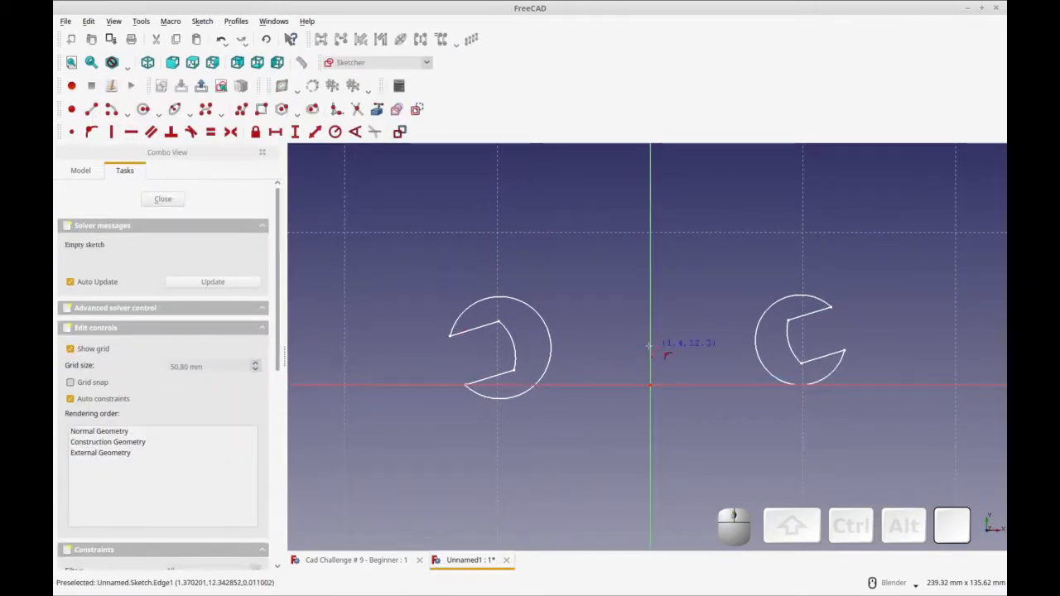
- Draw two handle edges between the jaws and dimension the vertical spacing between them
left_click_drag(583, 327, 728, 319)
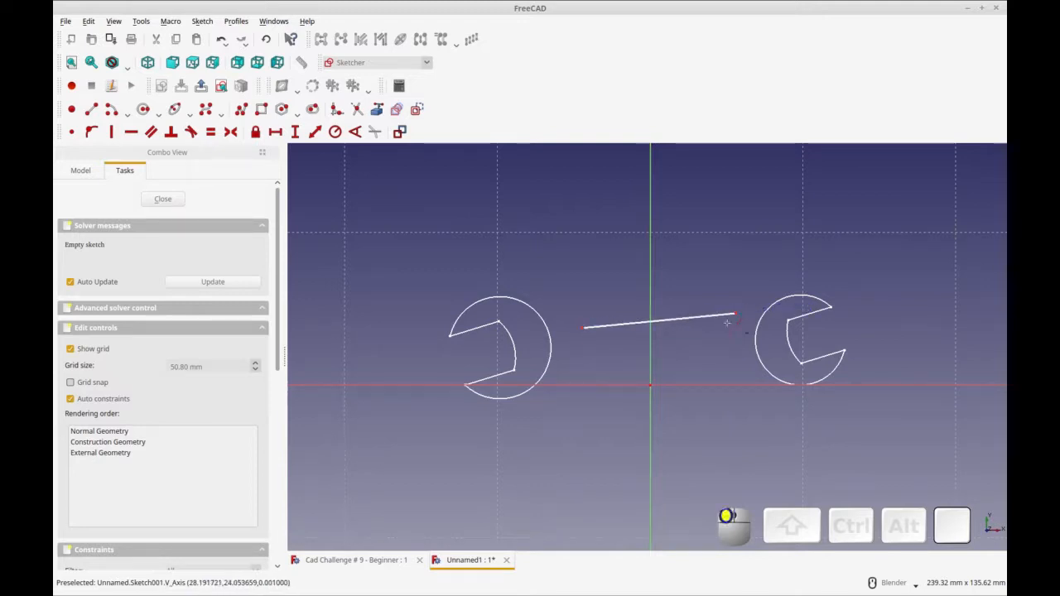
left_click_drag(583, 374, 737, 357)
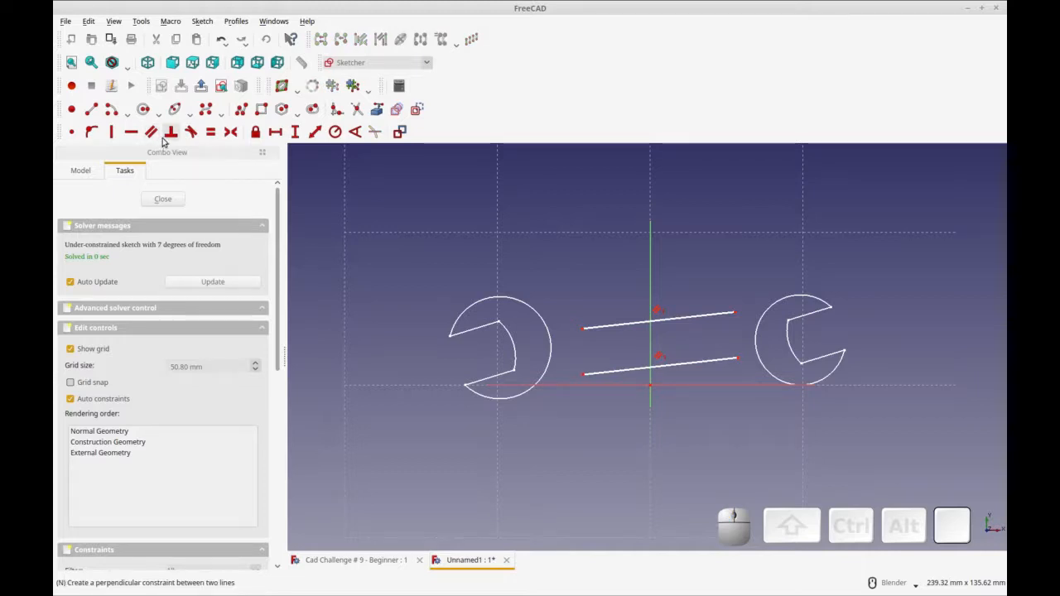
mouse_move(210, 131)
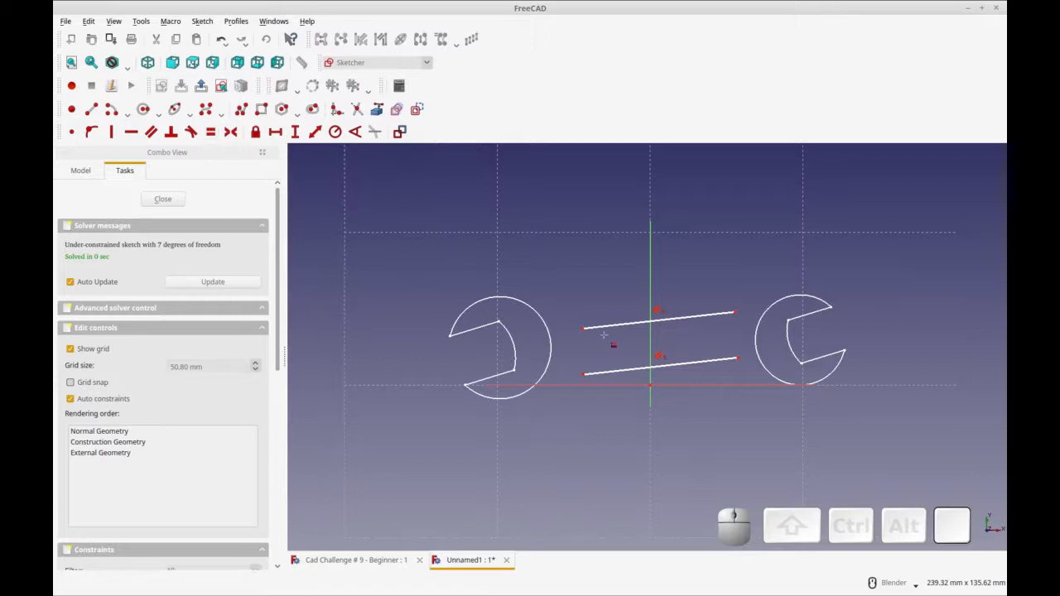
mouse_move(654, 367)
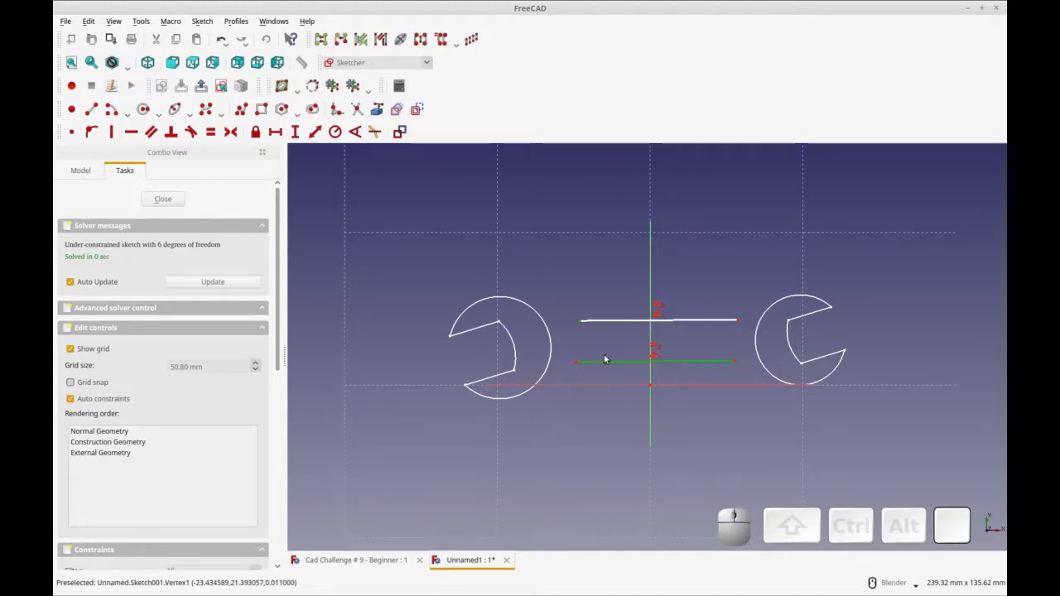
mouse_move(603, 362)
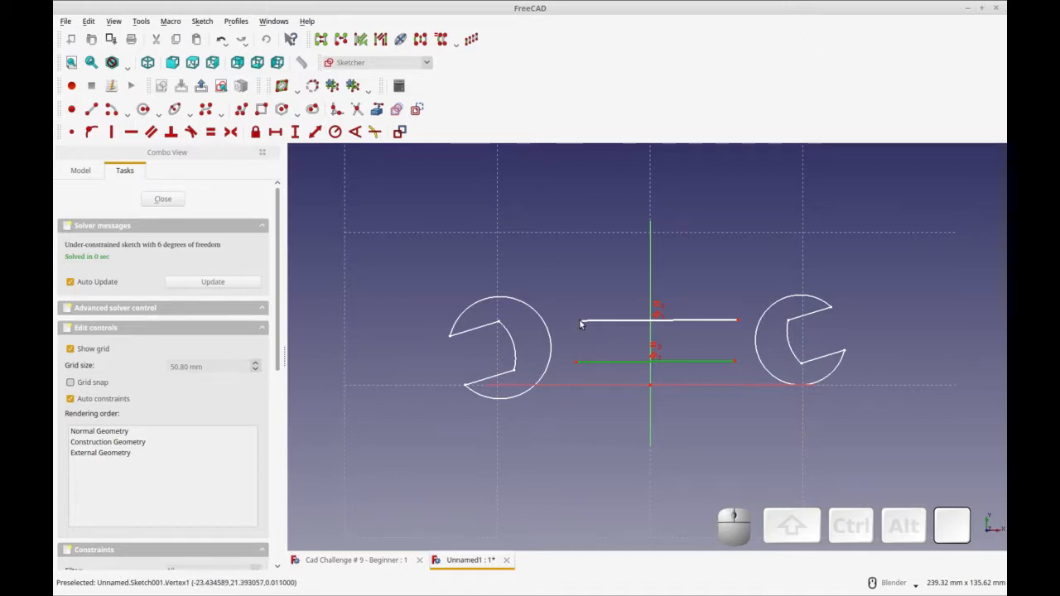
mouse_move(590, 328)
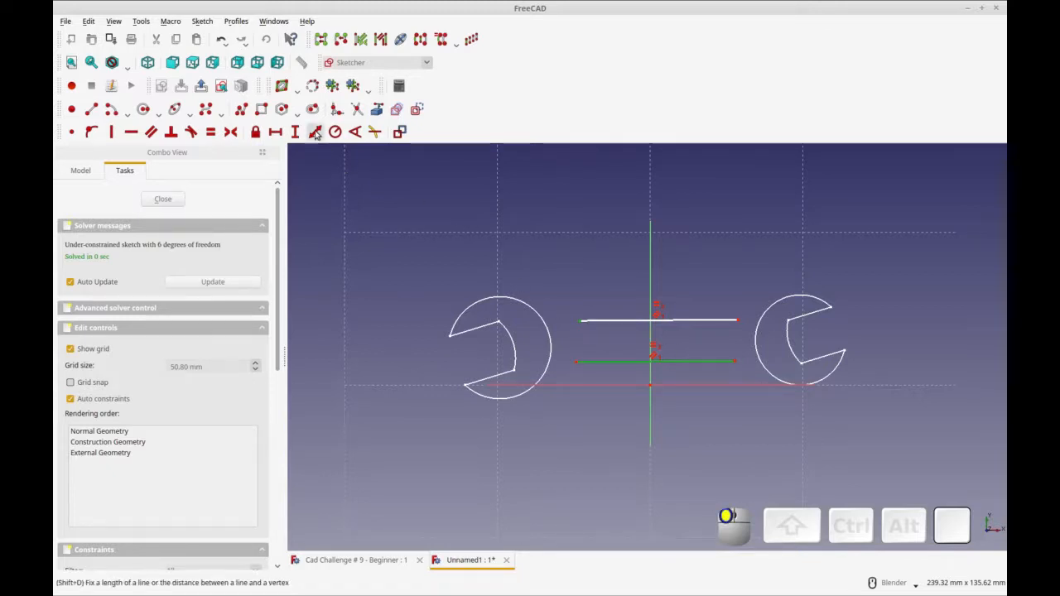
left_click(315, 132)
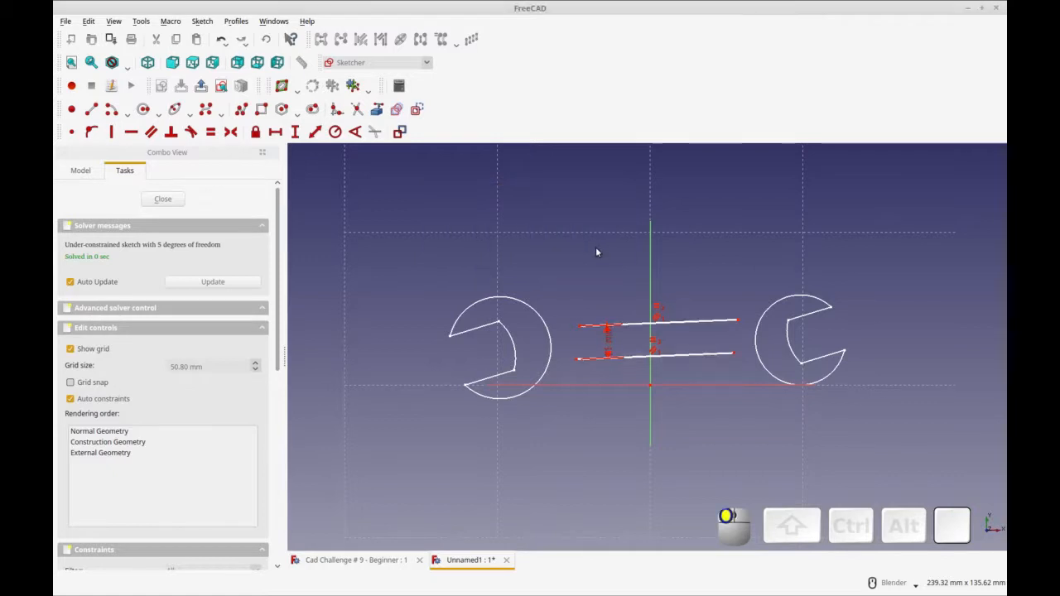
mouse_move(621, 368)
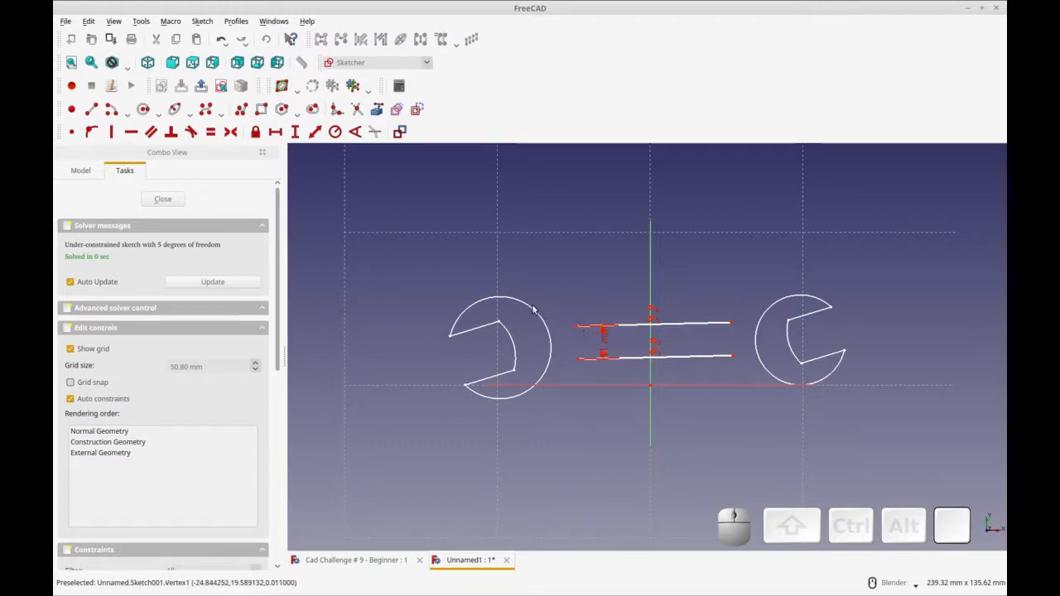
mouse_move(544, 387)
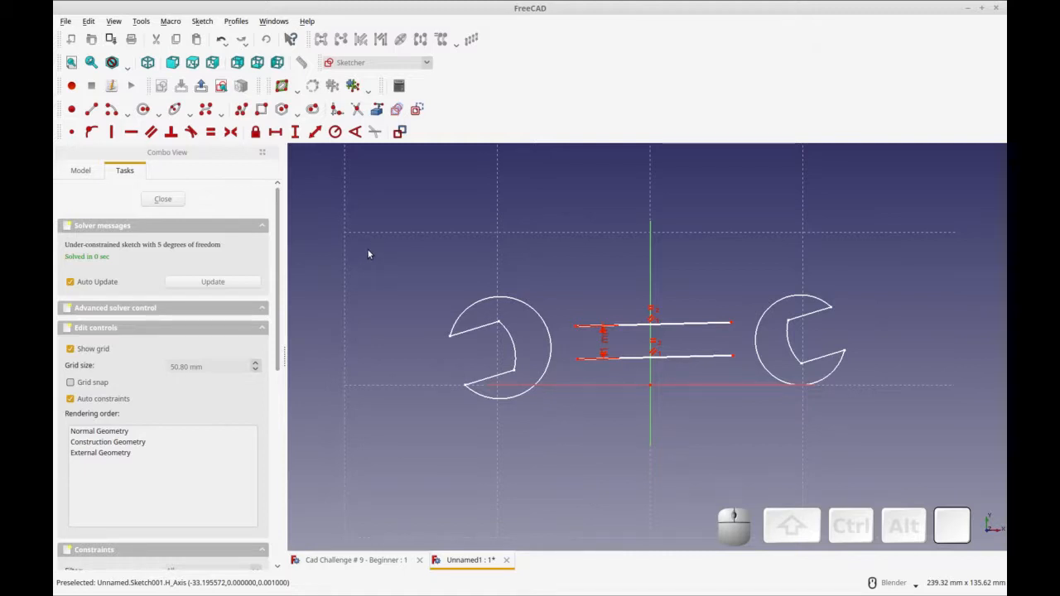
mouse_move(110, 131)
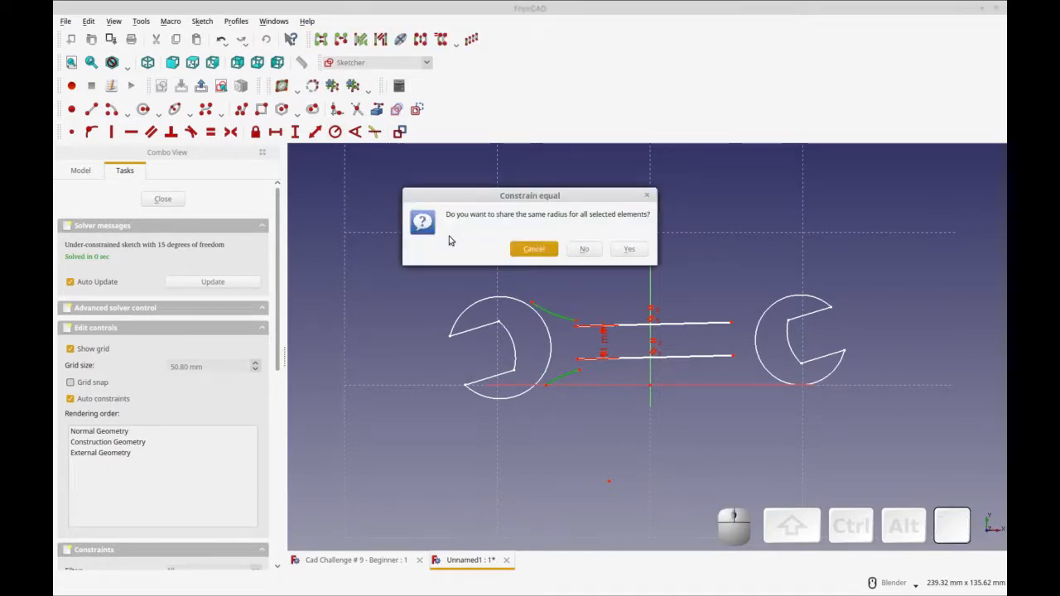
- Set the handle's lower blending arc to 47 mm and the left-jaw arc to 16 mm radius
left_click(629, 248)
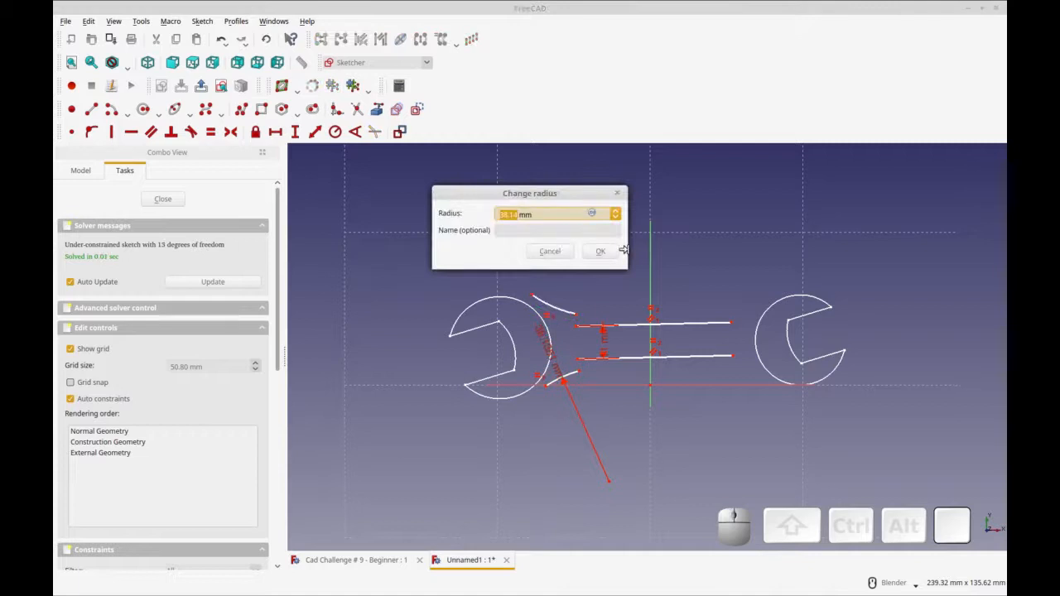
left_click(599, 251)
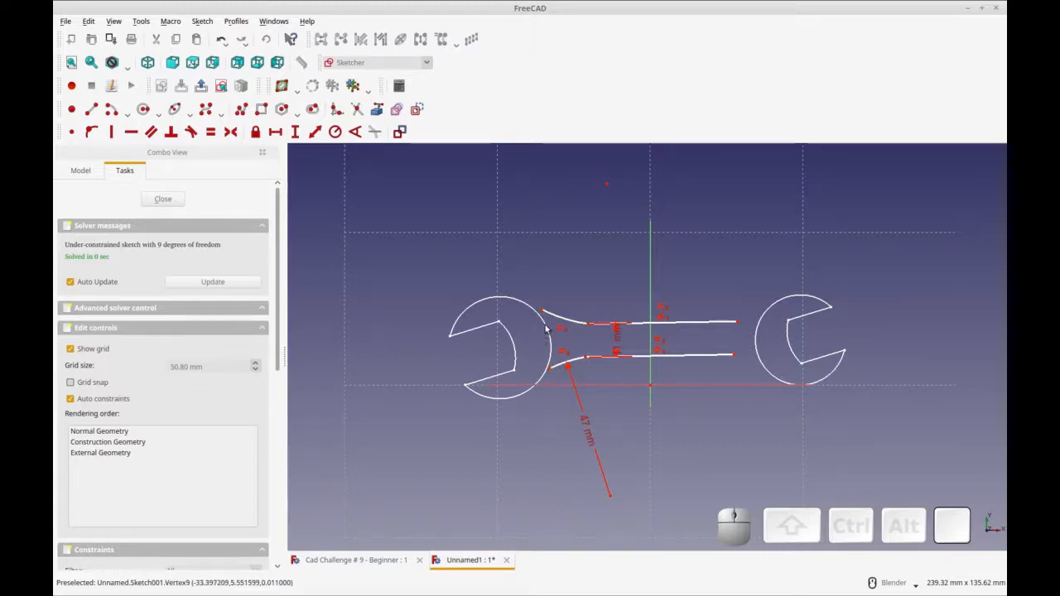
mouse_move(536, 319)
type("1")
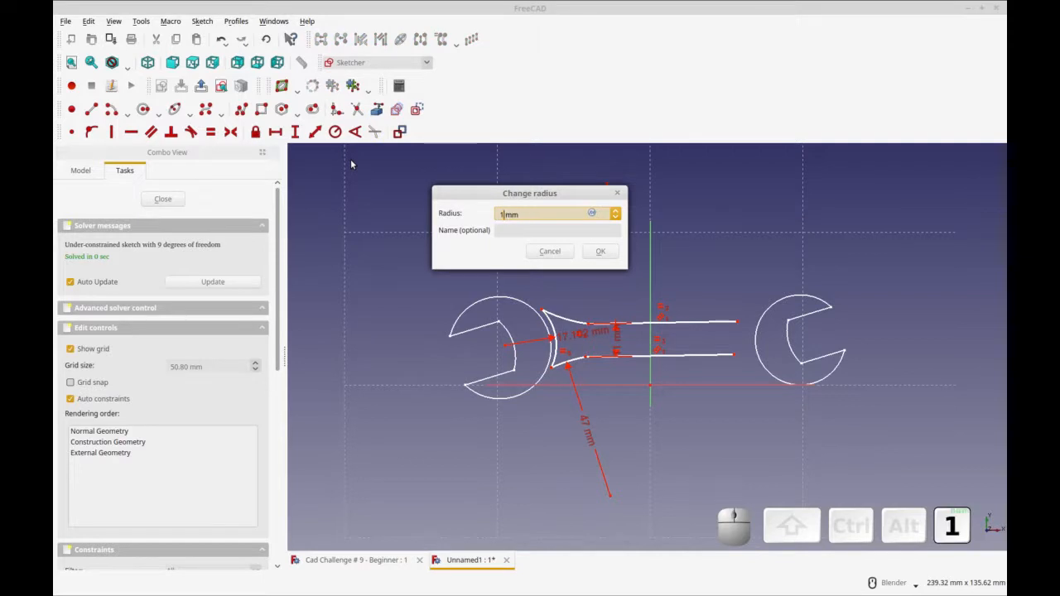
left_click(601, 251)
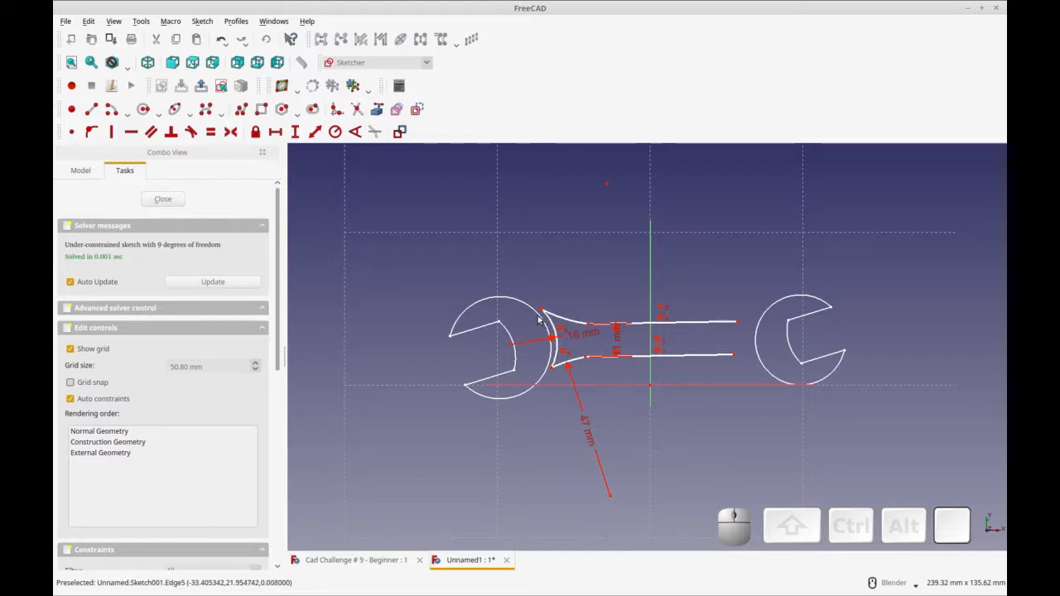
mouse_move(425, 145)
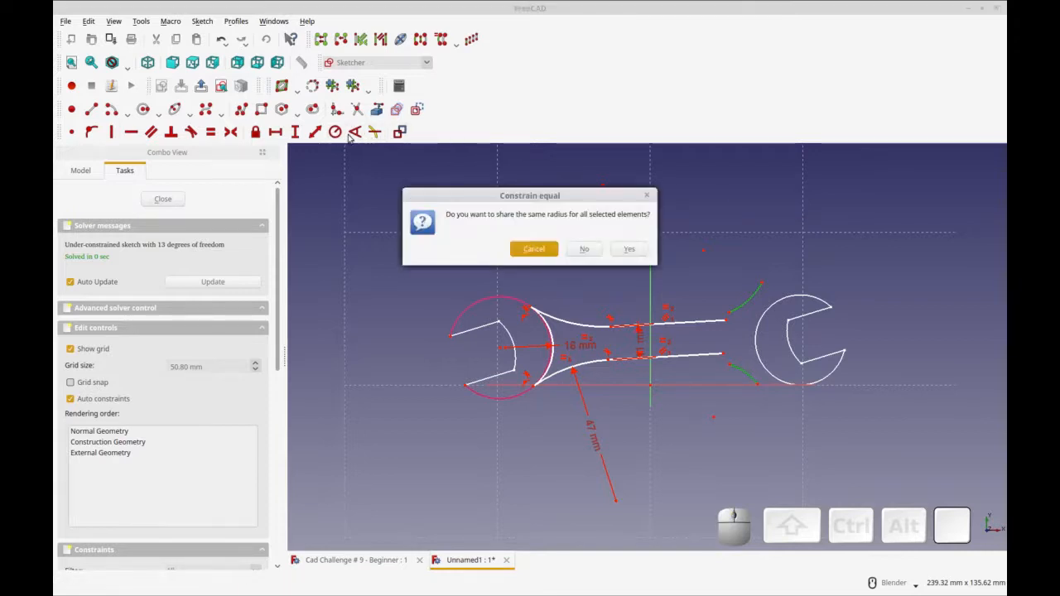
- Answer Yes so the right-jaw blending arcs share the left arcs' radius
left_click(629, 248)
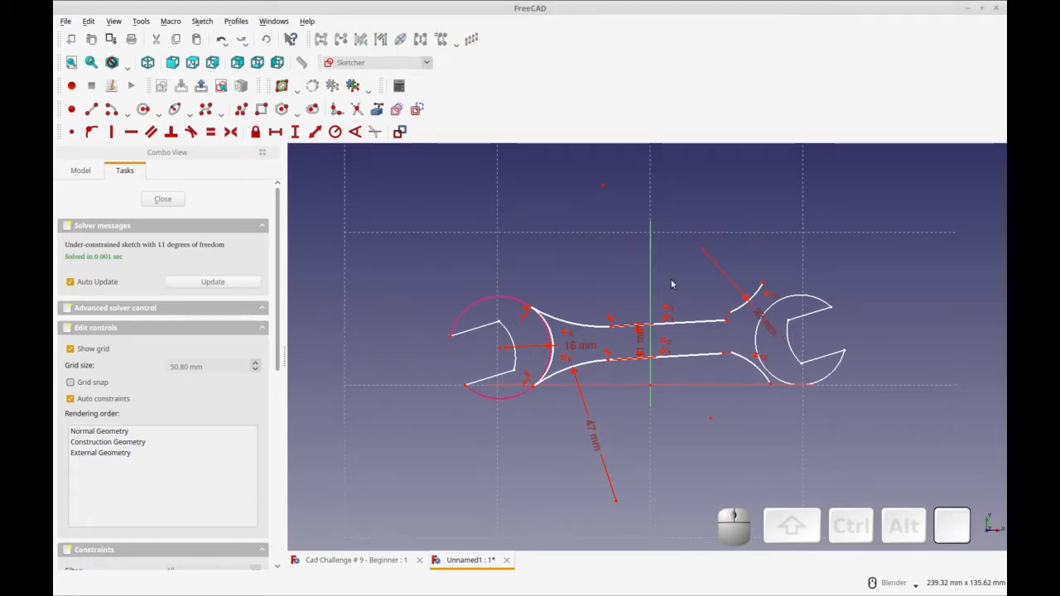
mouse_move(745, 306)
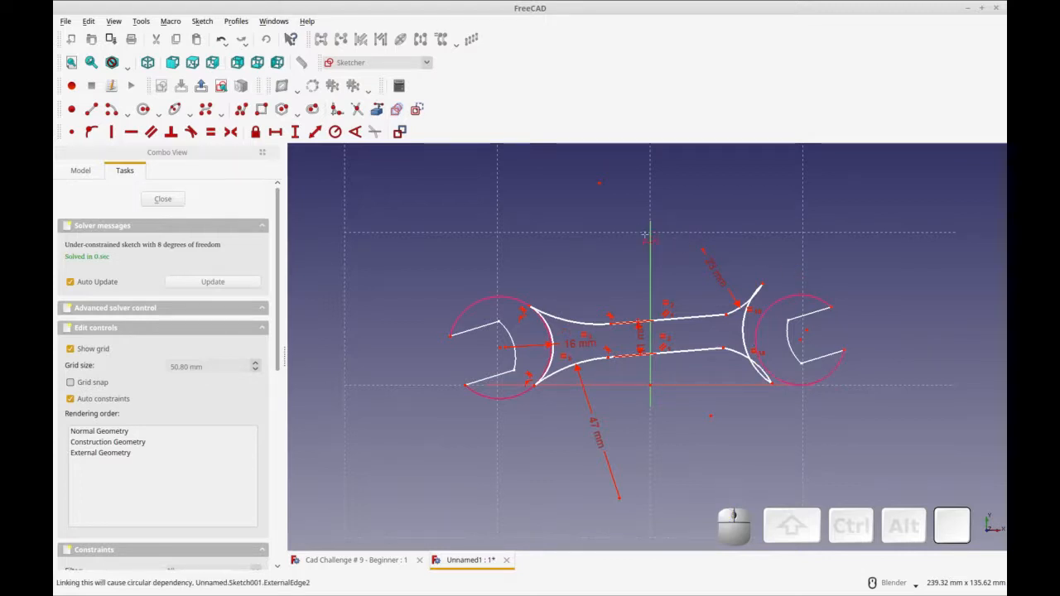
mouse_move(779, 302)
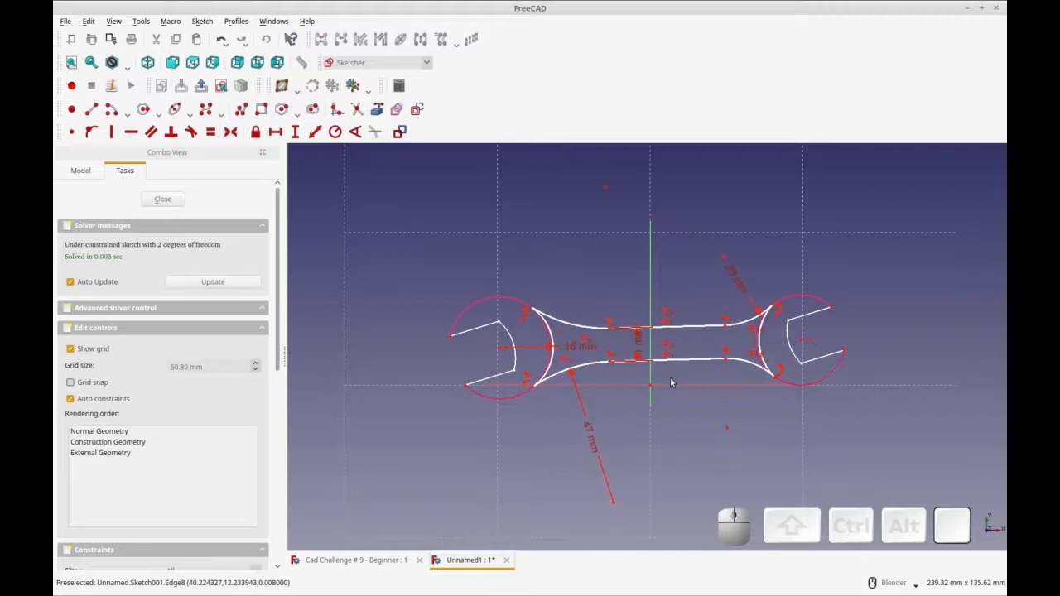
mouse_move(811, 346)
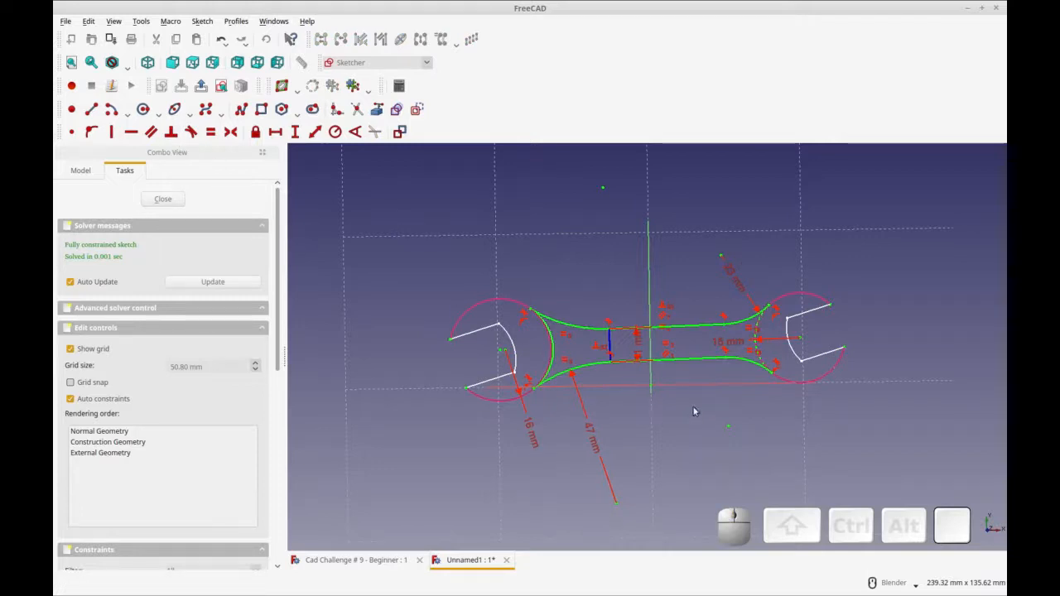
mouse_move(677, 375)
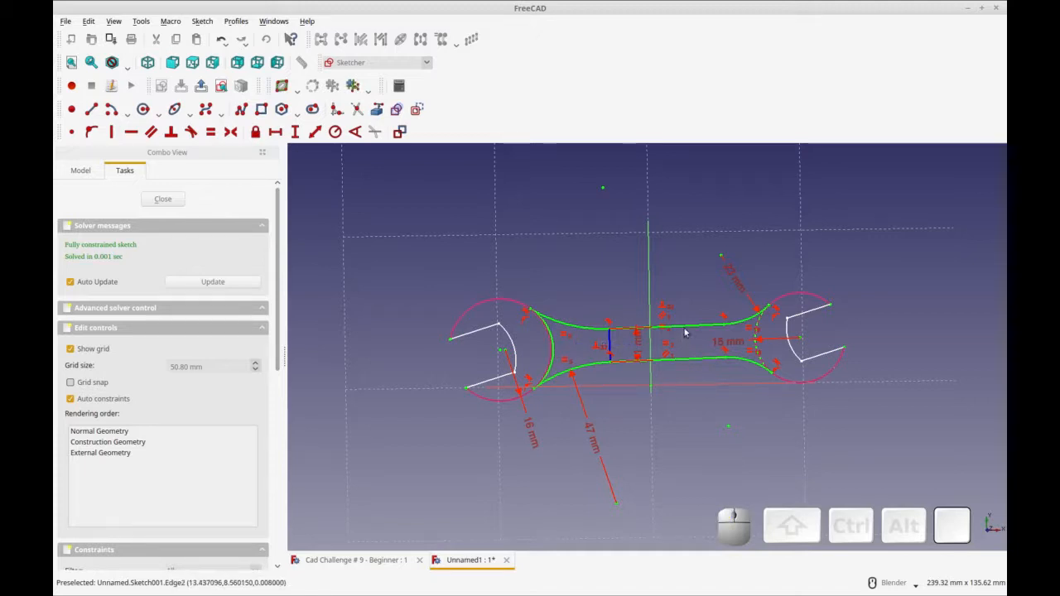
mouse_move(669, 306)
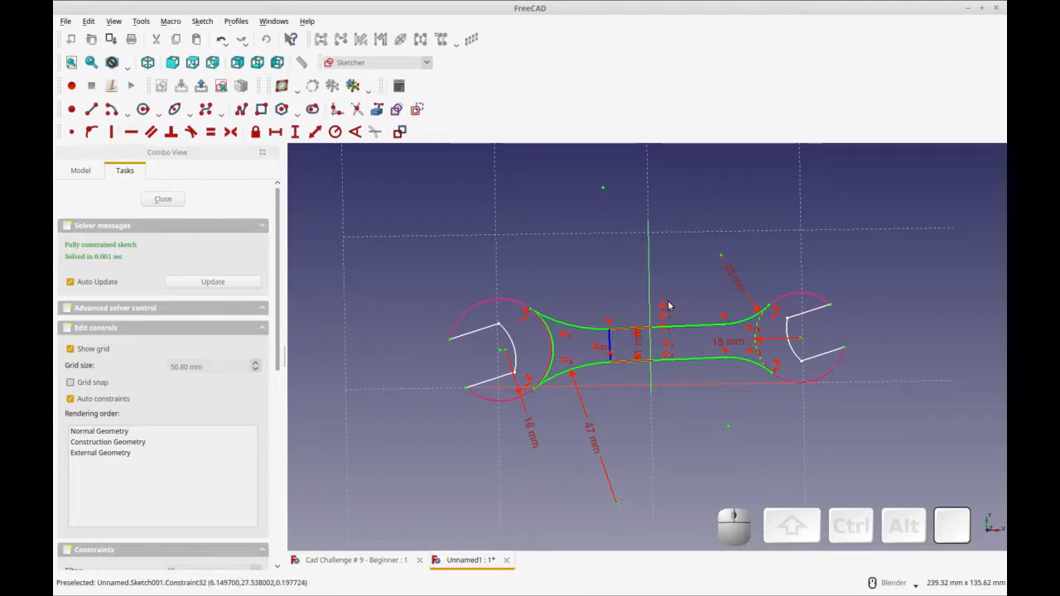
mouse_move(701, 390)
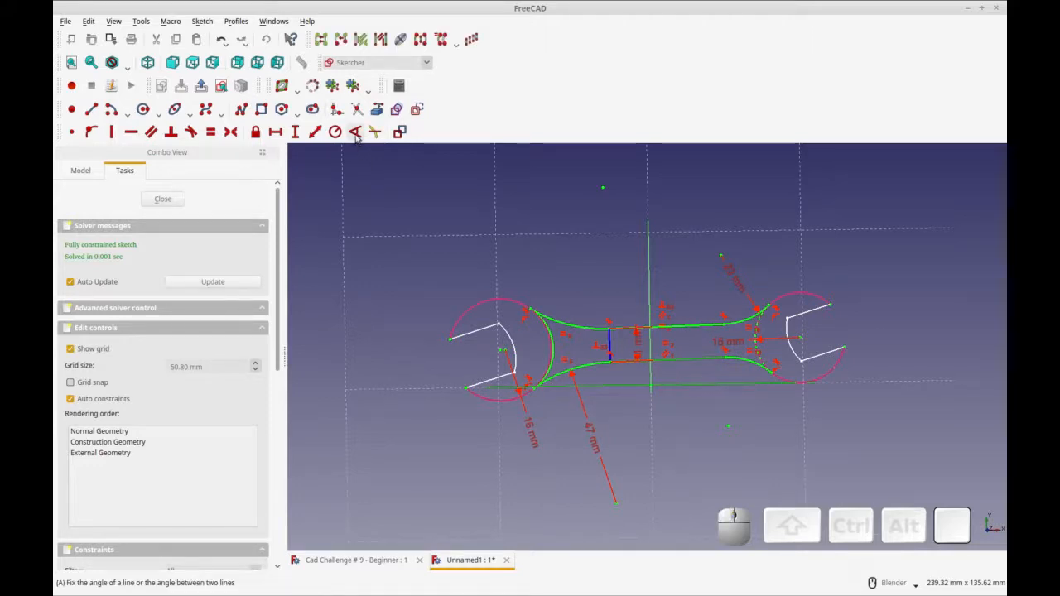
- Add the remaining distance constraint so the outline sketch reports fully constrained
left_click(354, 132)
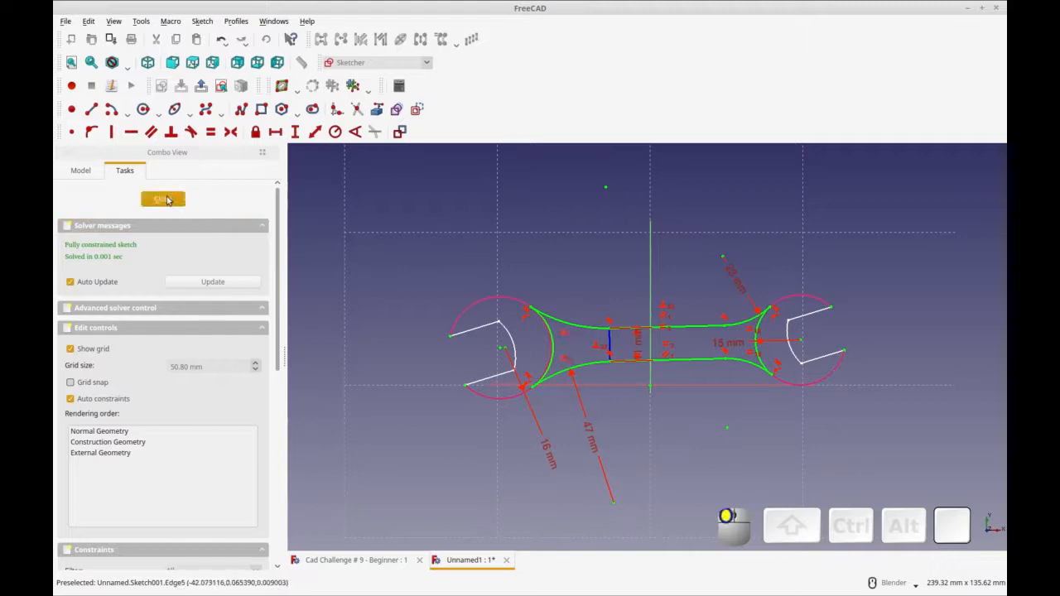
left_click(163, 200)
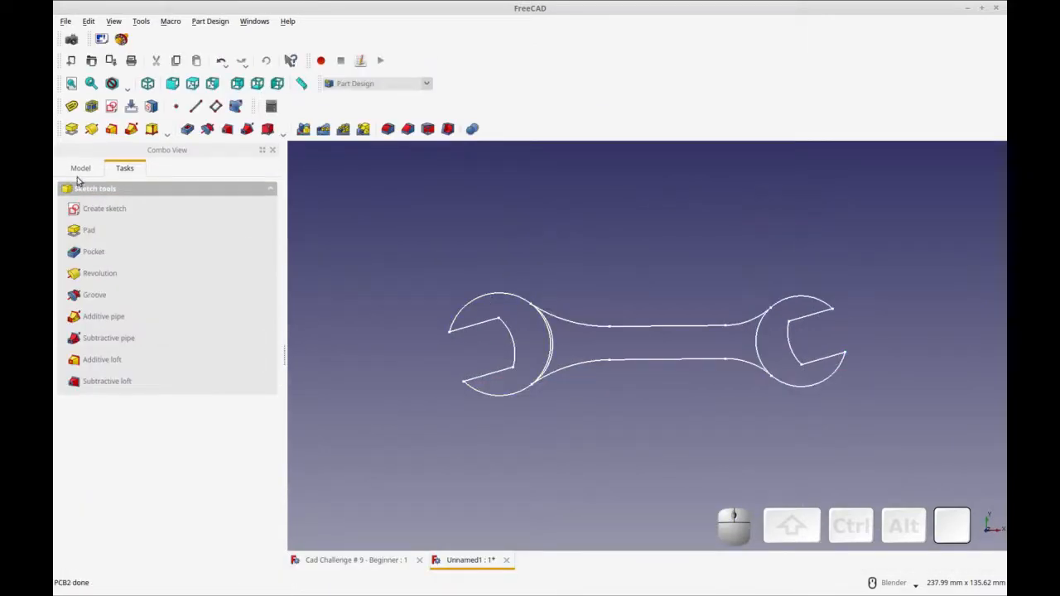
left_click(81, 170)
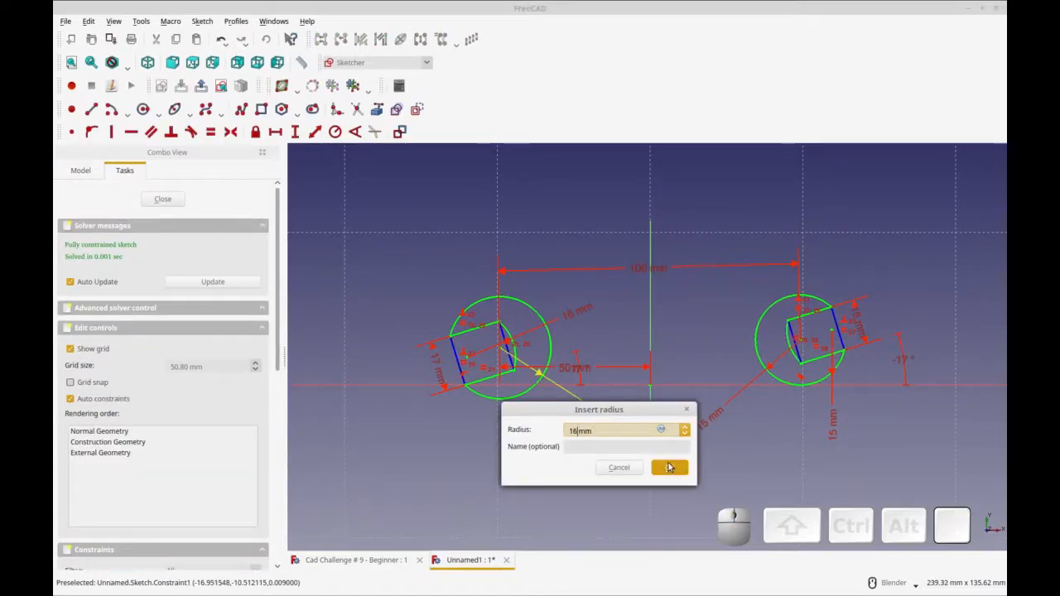
left_click(669, 467)
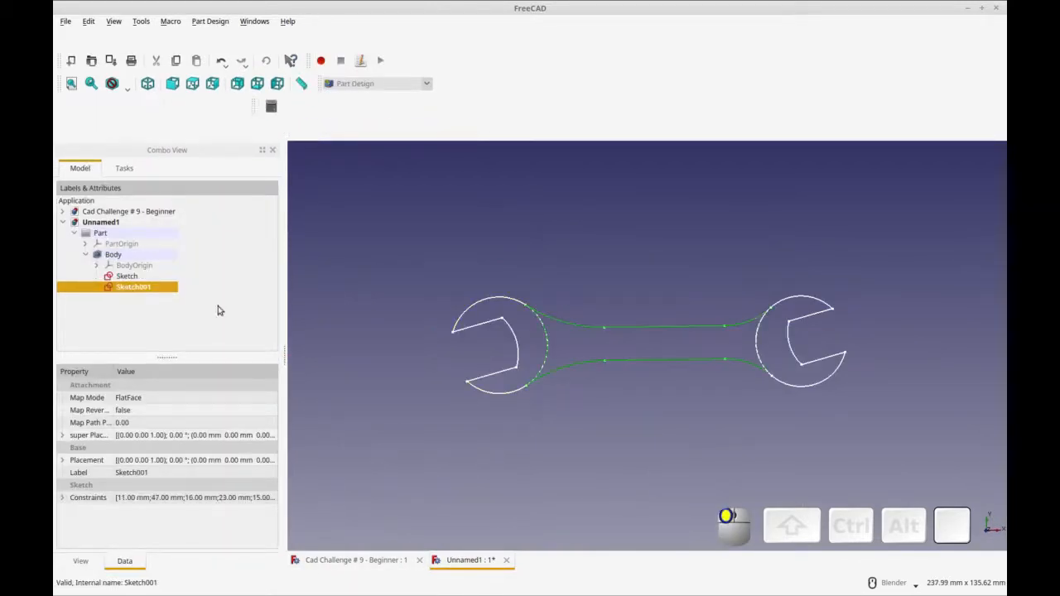
double_click(134, 287)
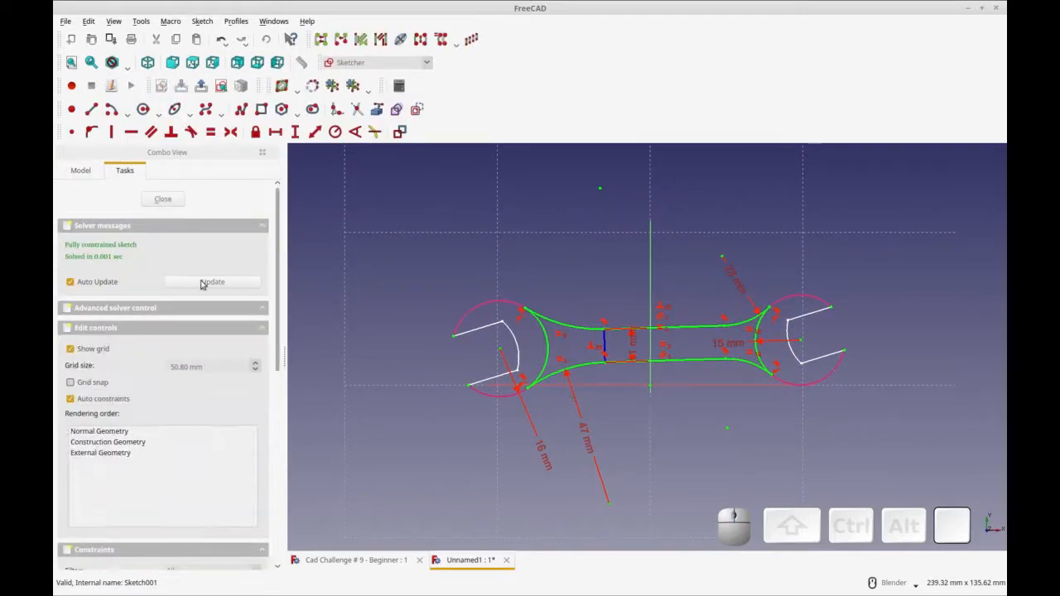
- Close the Sketcher task panel, returning to Part Design with Sketch001 outline shown
left_click(162, 199)
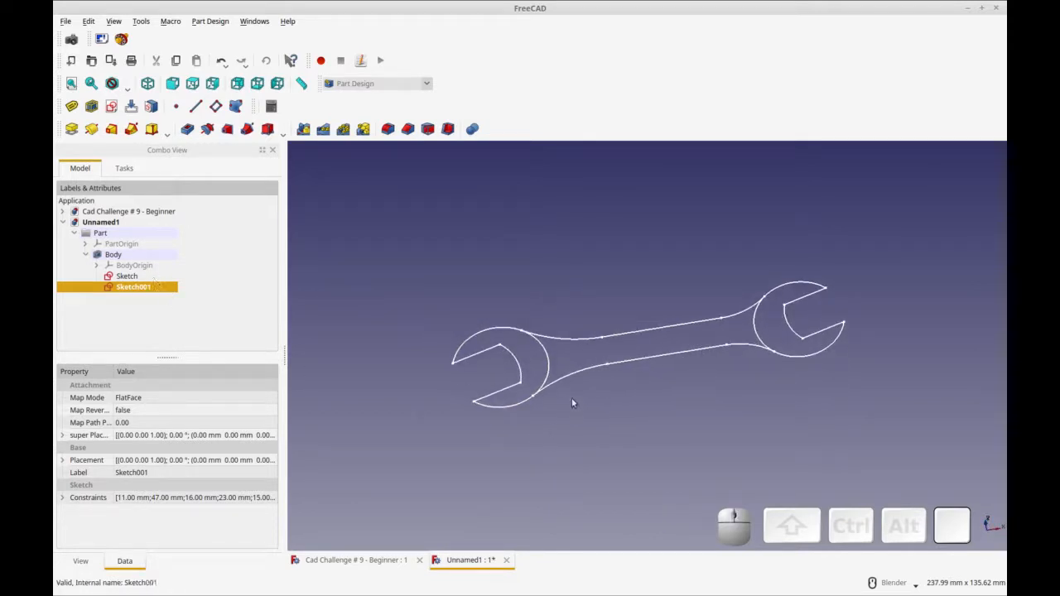
mouse_move(677, 328)
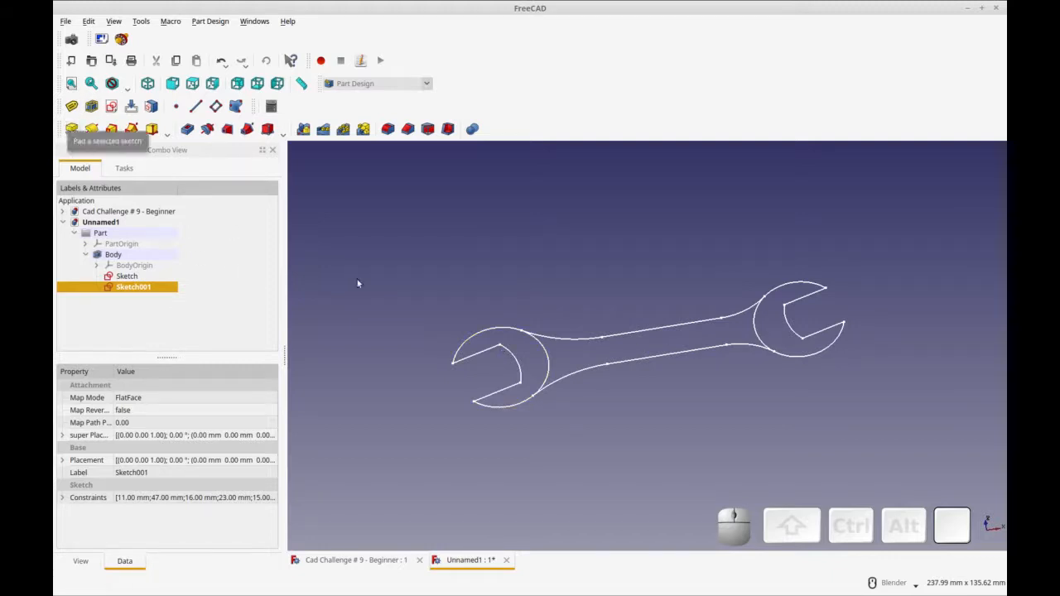
left_click(126, 276)
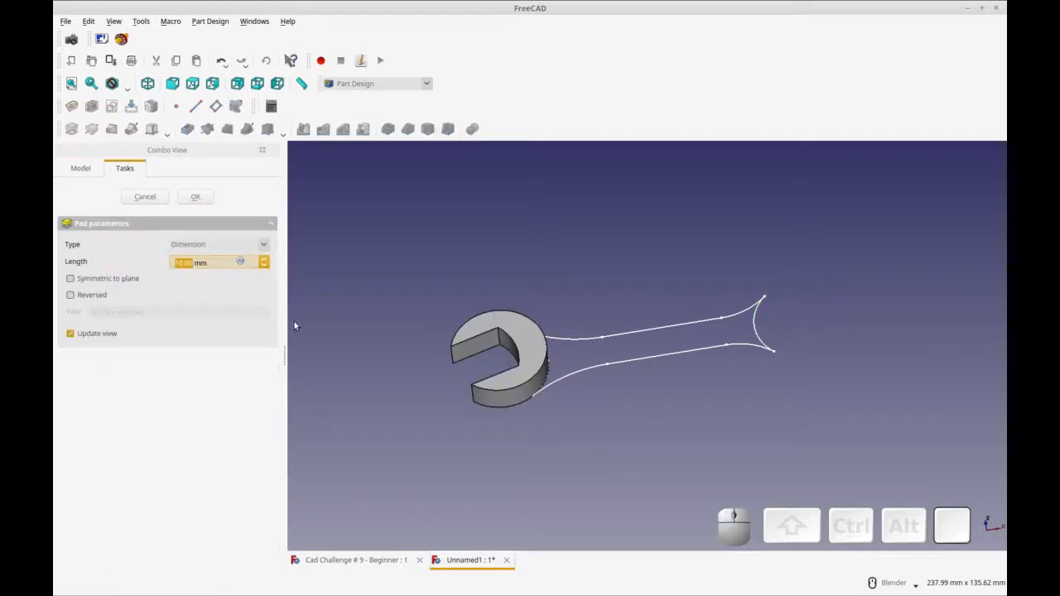
mouse_move(514, 284)
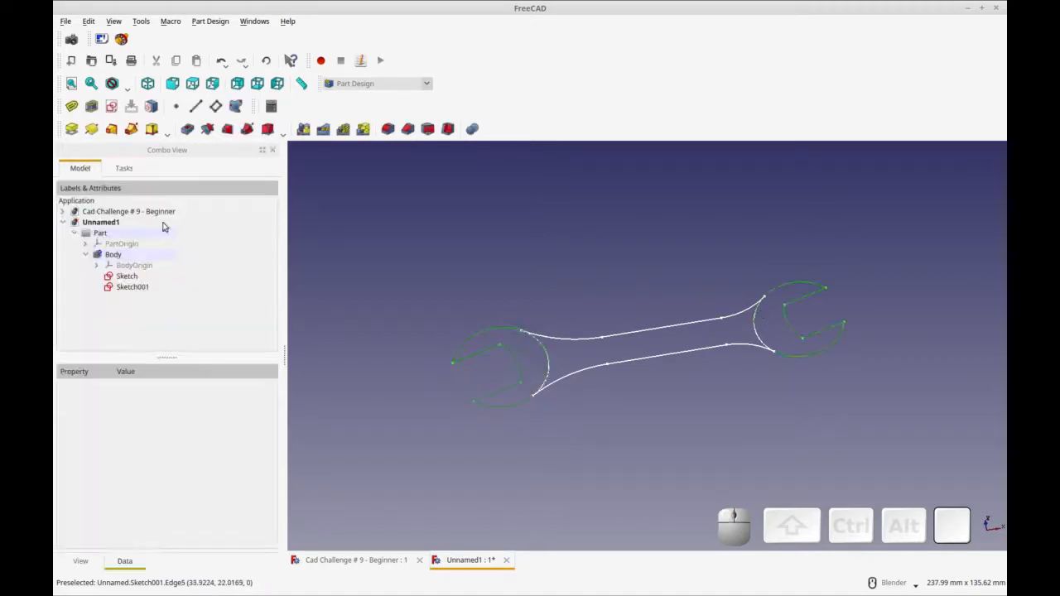
- Pad the handle profile 4 mm into a solid, then pick the sketch for the 8 mm jaw pad
left_click(132, 286)
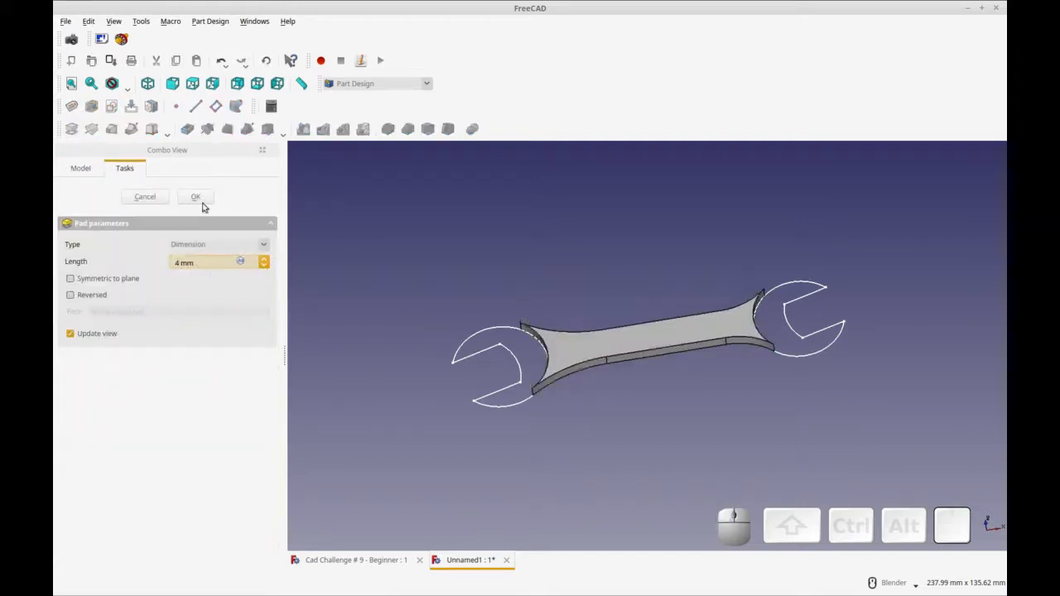
left_click(195, 196)
type("8")
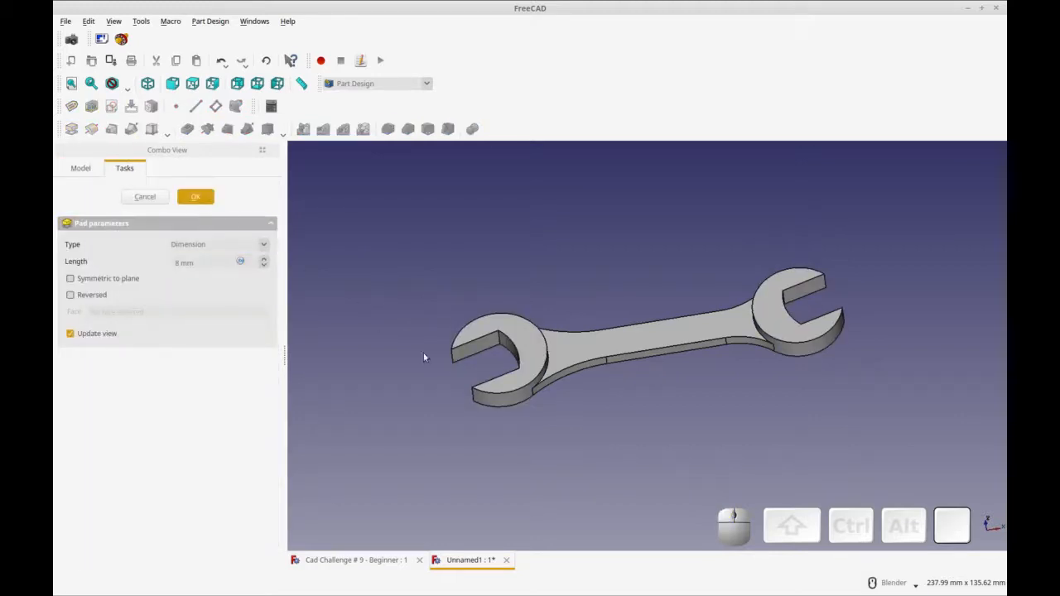
left_click(195, 196)
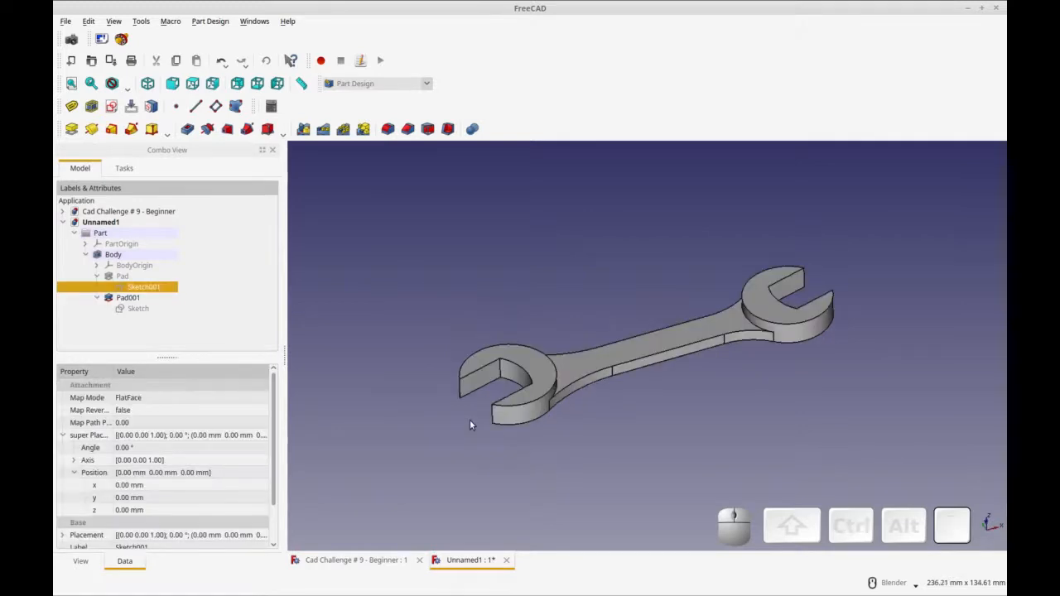
mouse_move(190, 316)
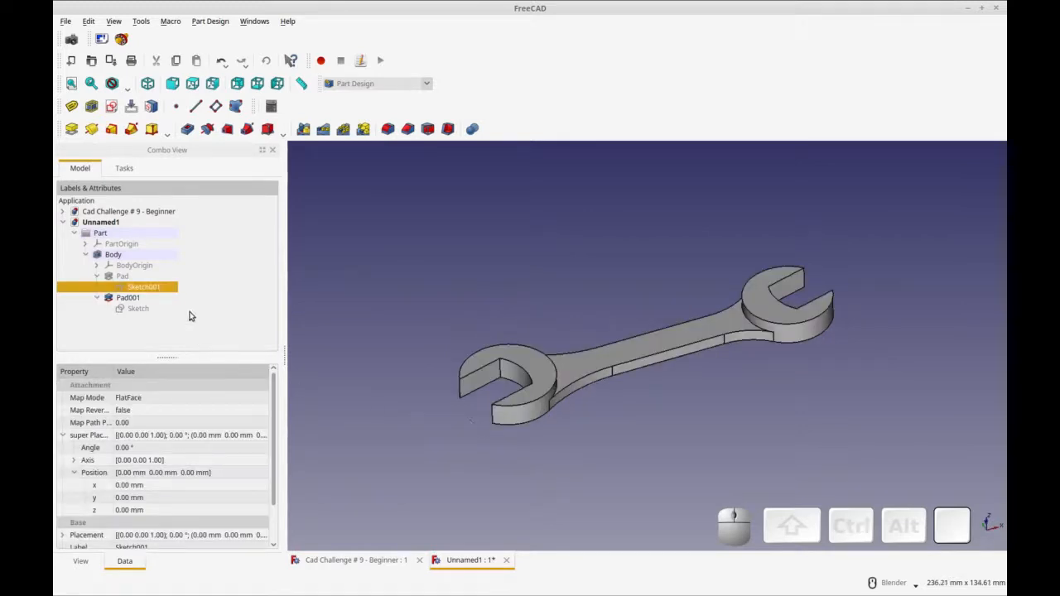
mouse_move(678, 352)
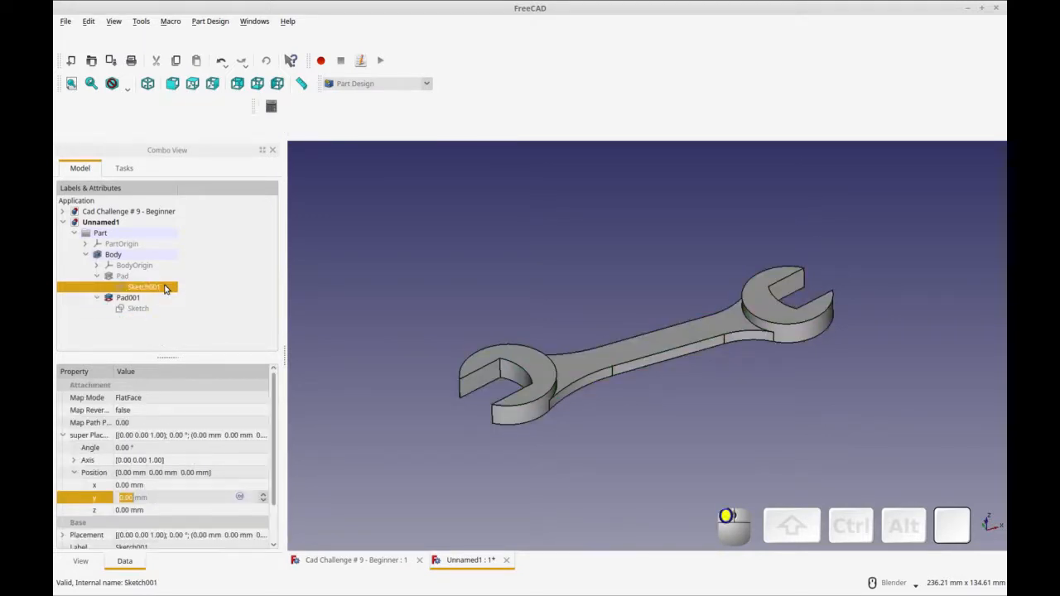
- Reopen and close Sketch001 before setting its placement z to 2 mm
double_click(144, 287)
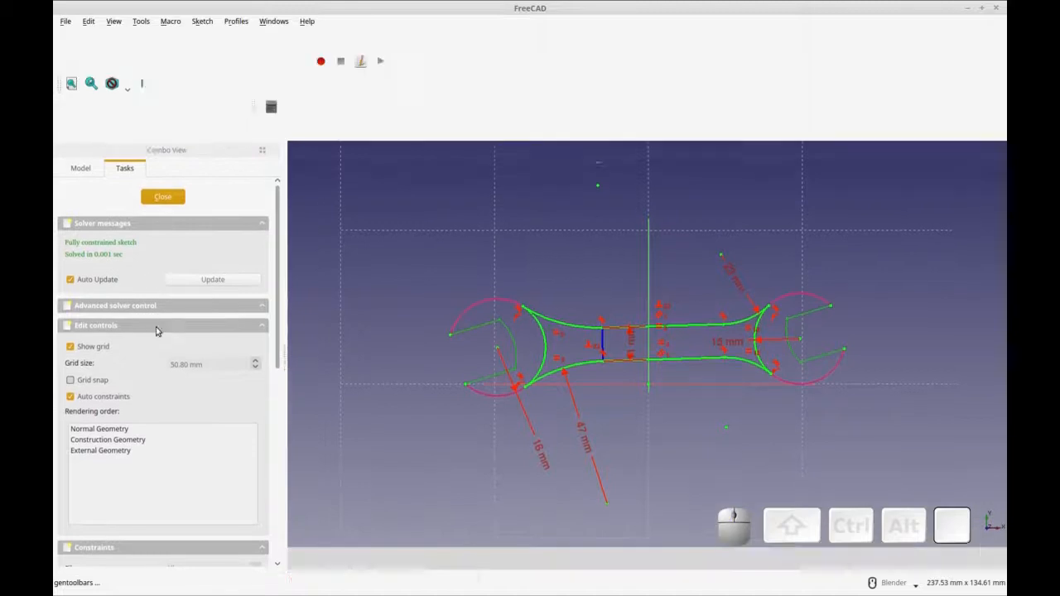
left_click(162, 196)
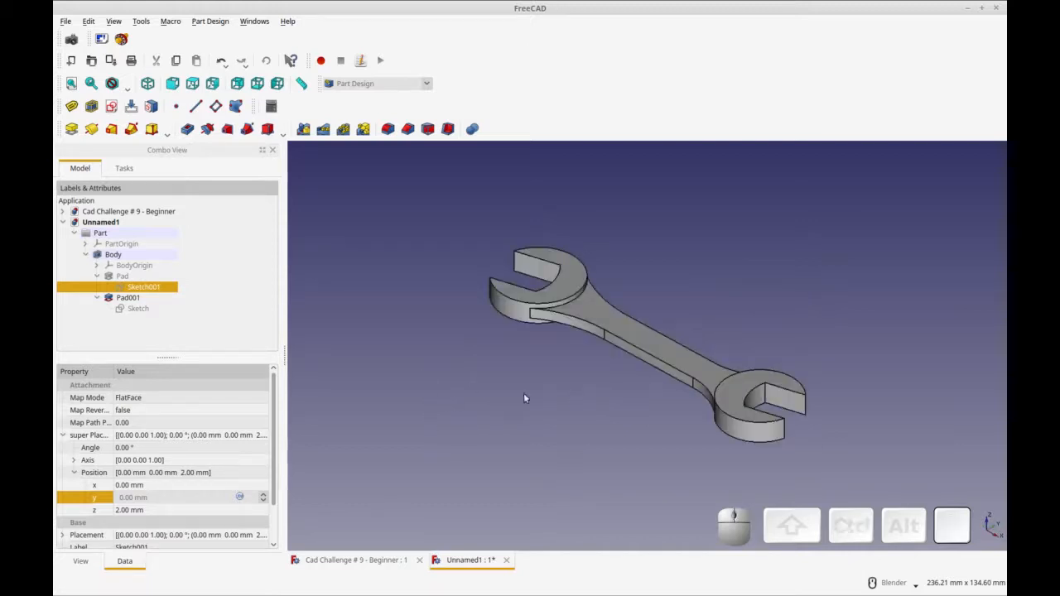
mouse_move(420, 402)
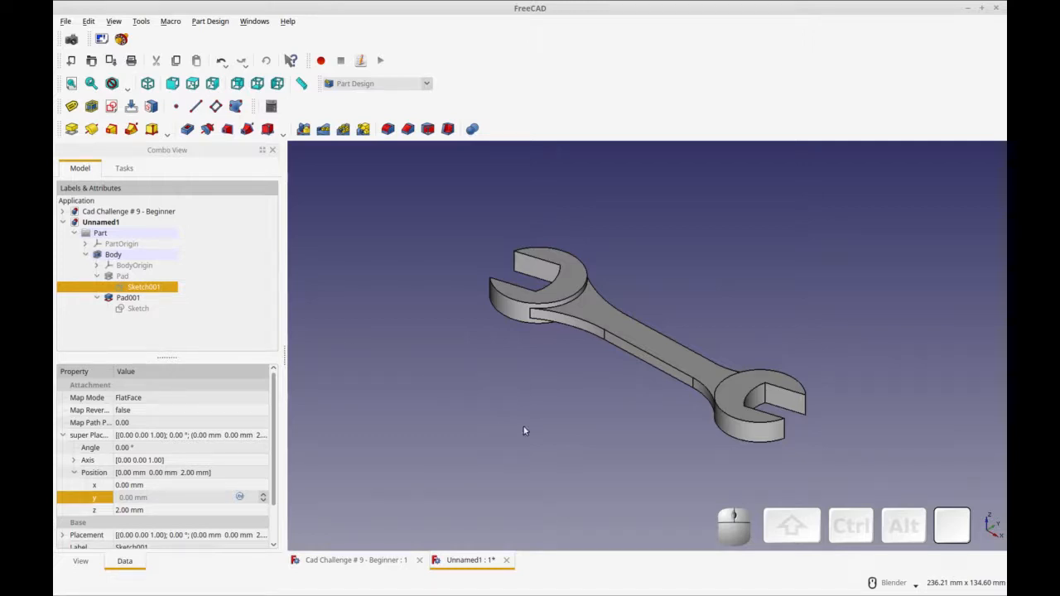
- Apply a 1 mm fillet to the selected handle faces on Pad001
left_click(127, 297)
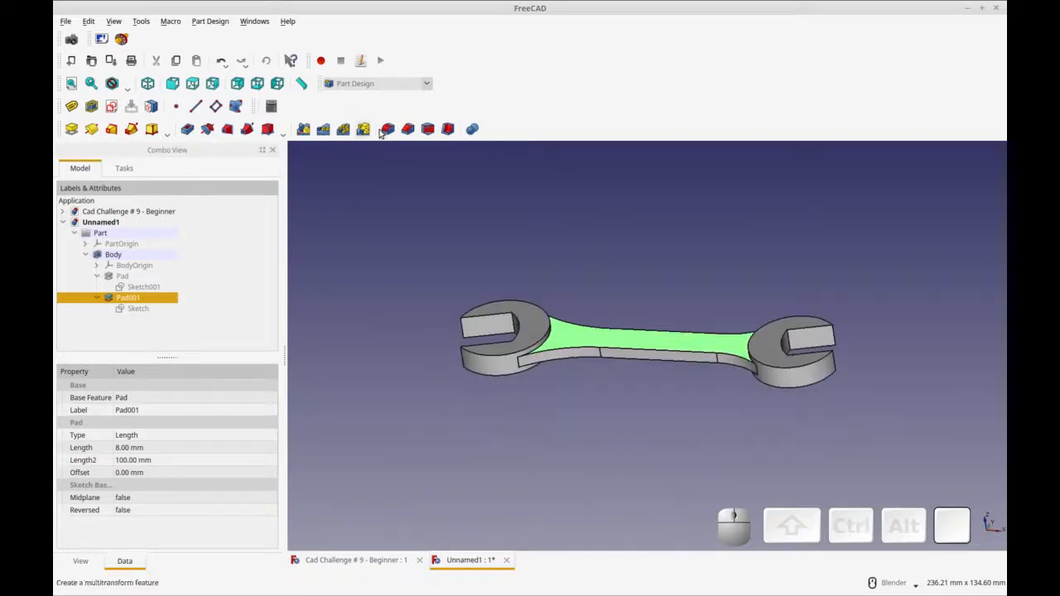
mouse_move(387, 128)
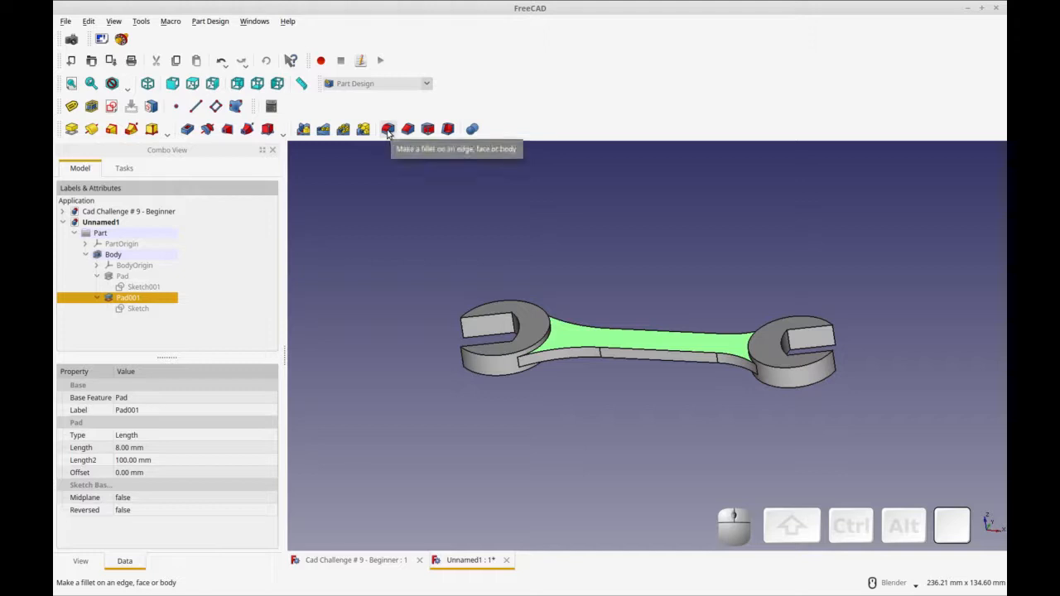
left_click(387, 129)
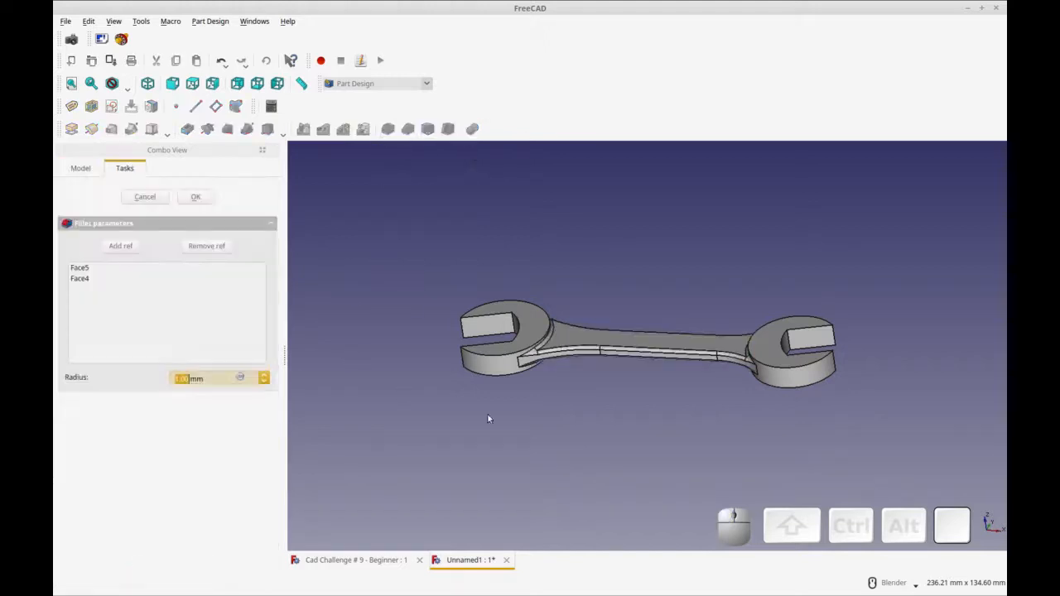
mouse_move(532, 365)
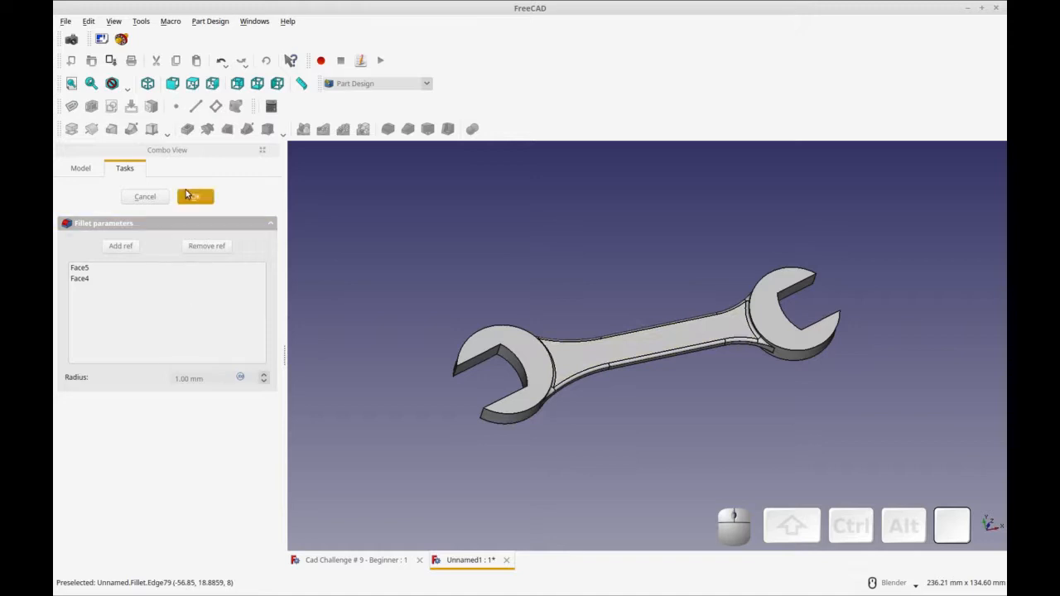
left_click(194, 196)
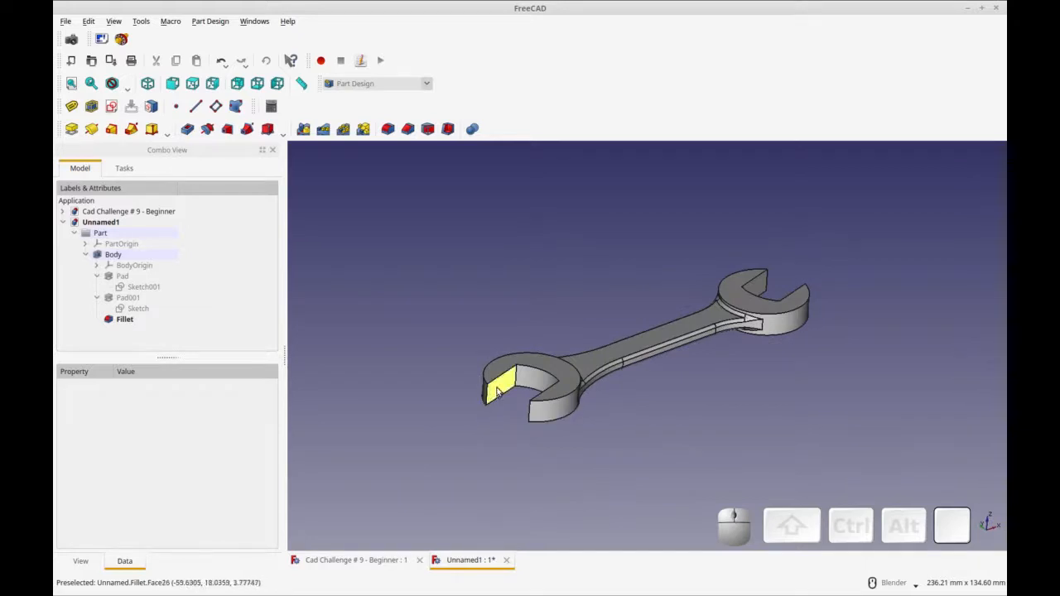
mouse_move(509, 381)
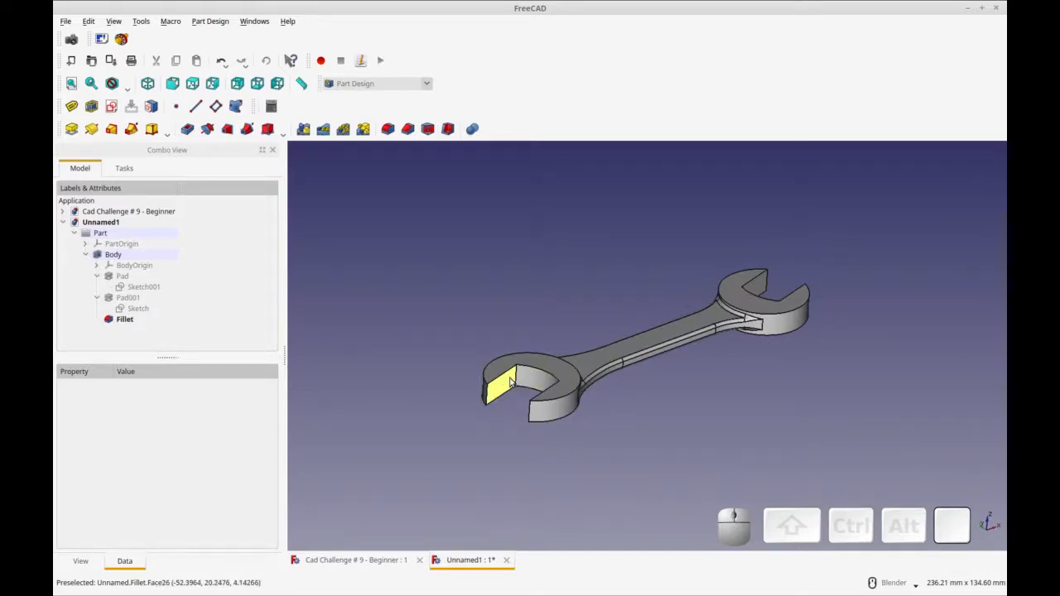
mouse_move(530, 381)
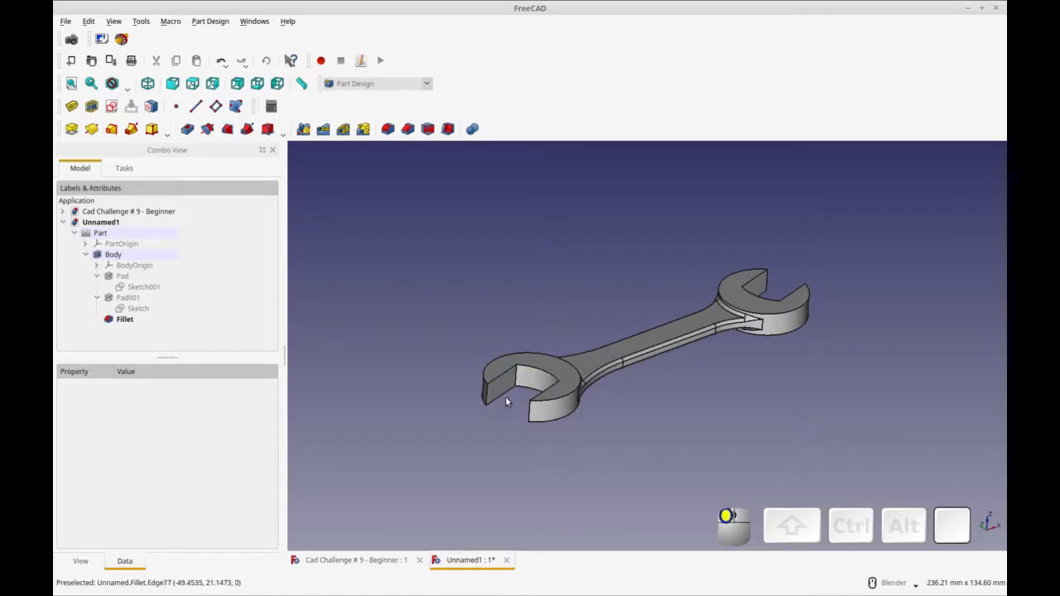
- Apply a 1 mm chamfer to the selected edges around both jaw openings
left_click(125, 319)
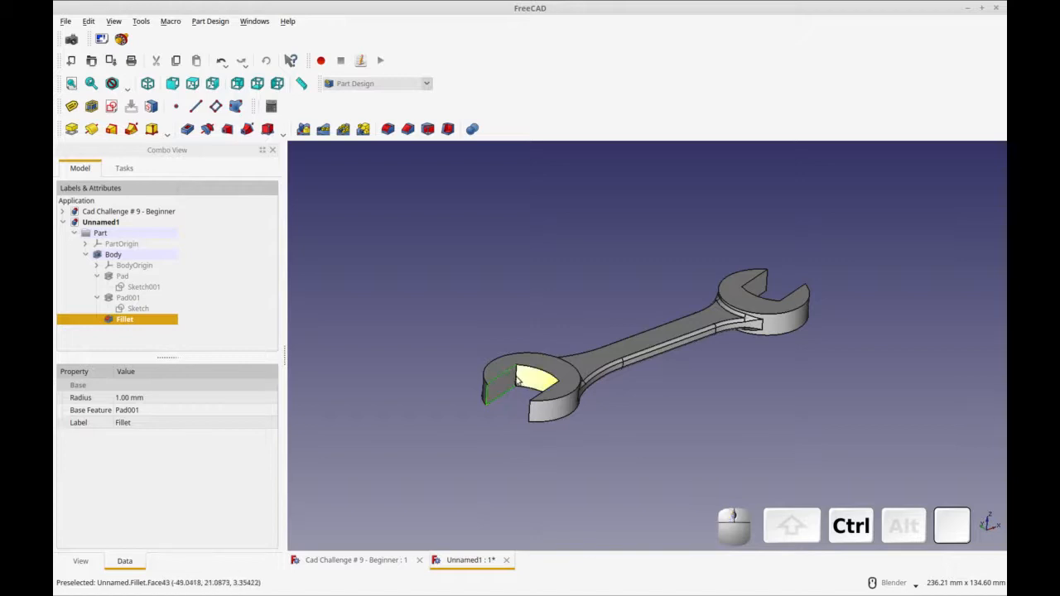
left_click(510, 407)
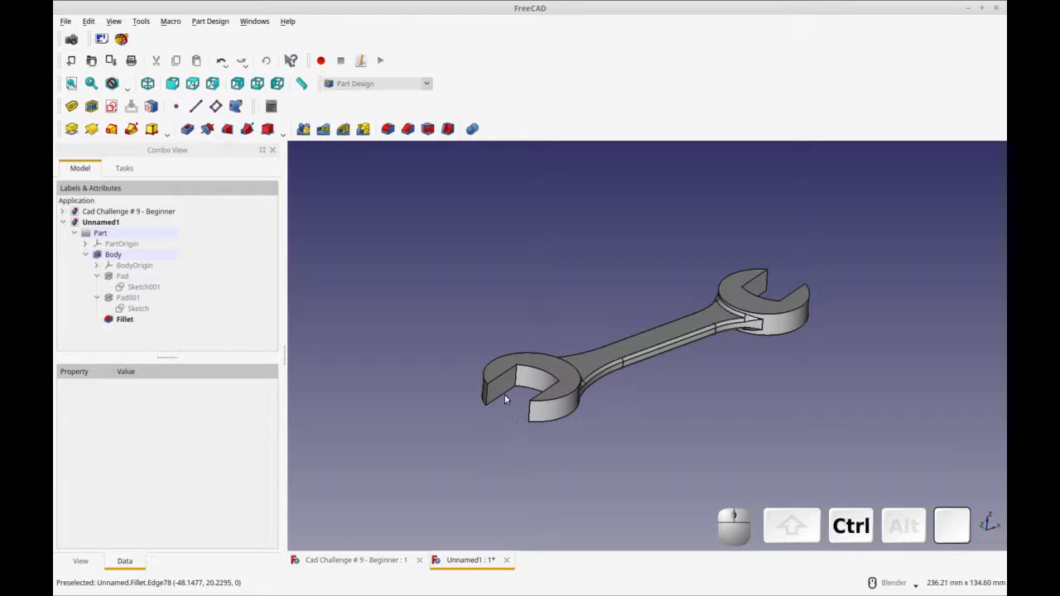
left_click(124, 319)
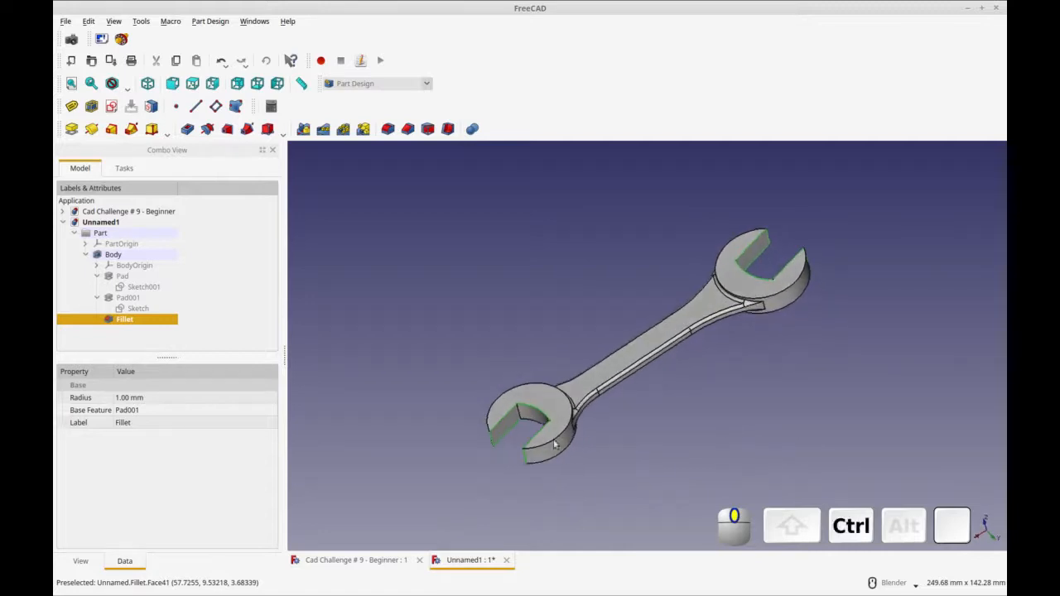
mouse_move(526, 427)
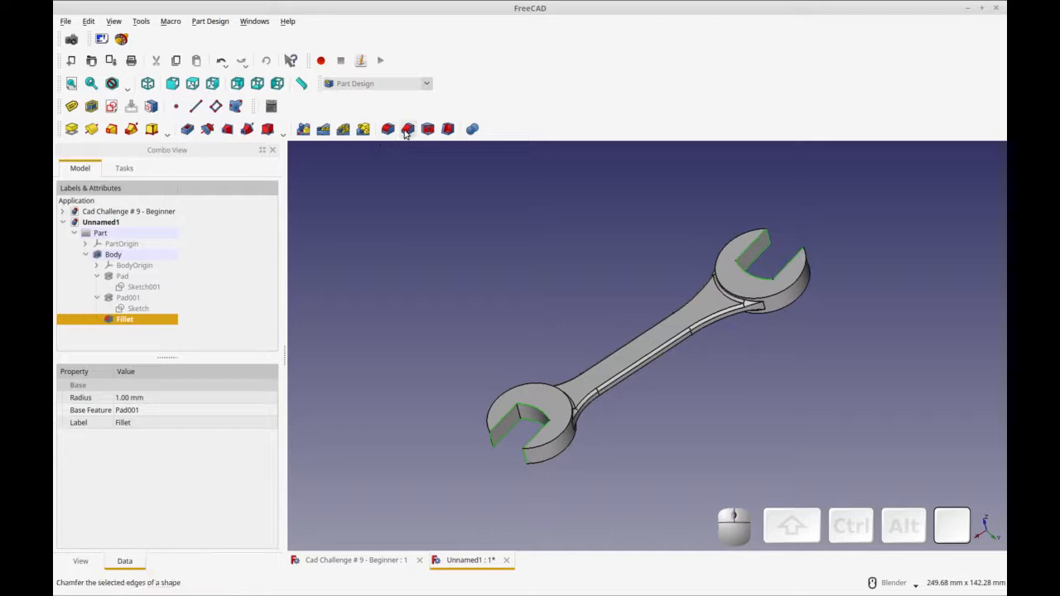
left_click(408, 128)
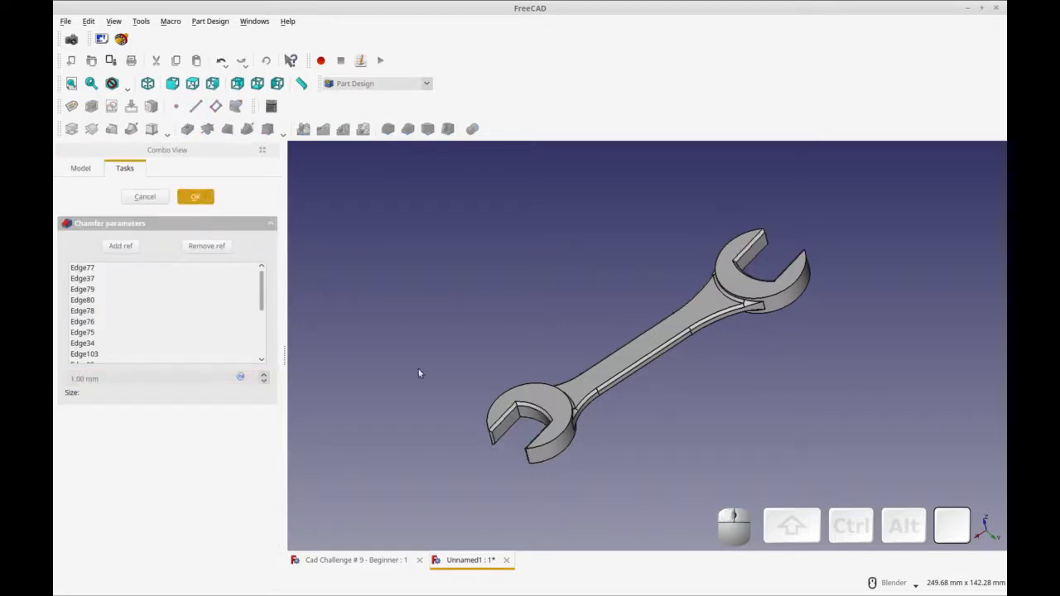
left_click(196, 196)
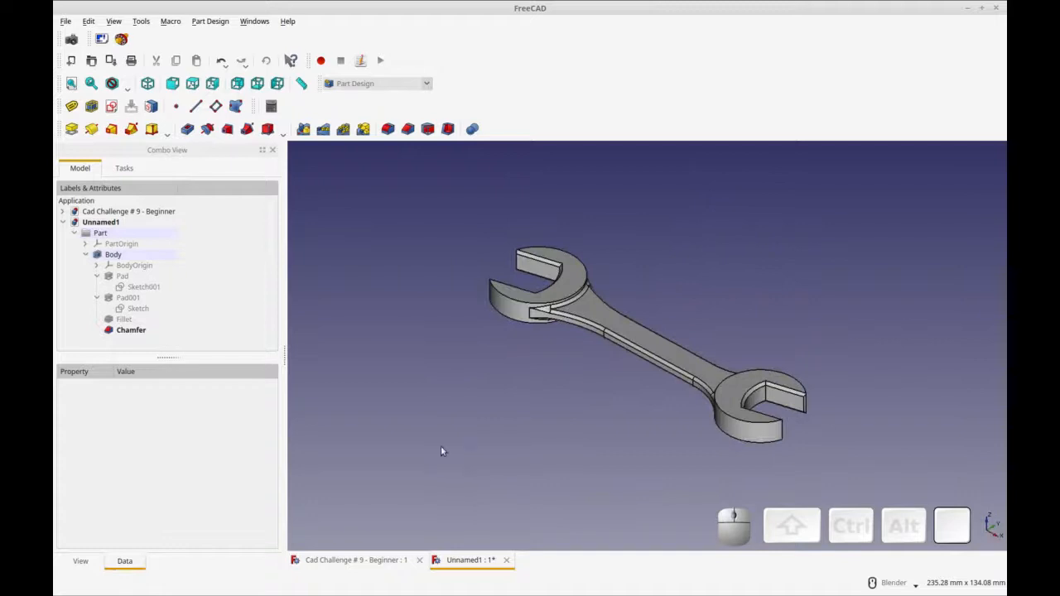
mouse_move(517, 361)
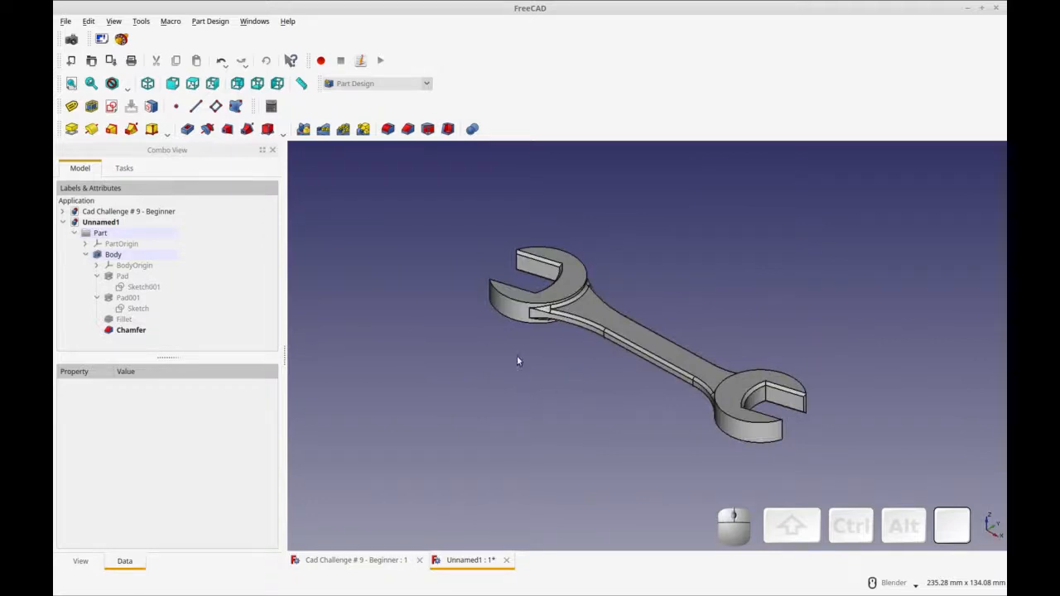
mouse_move(588, 438)
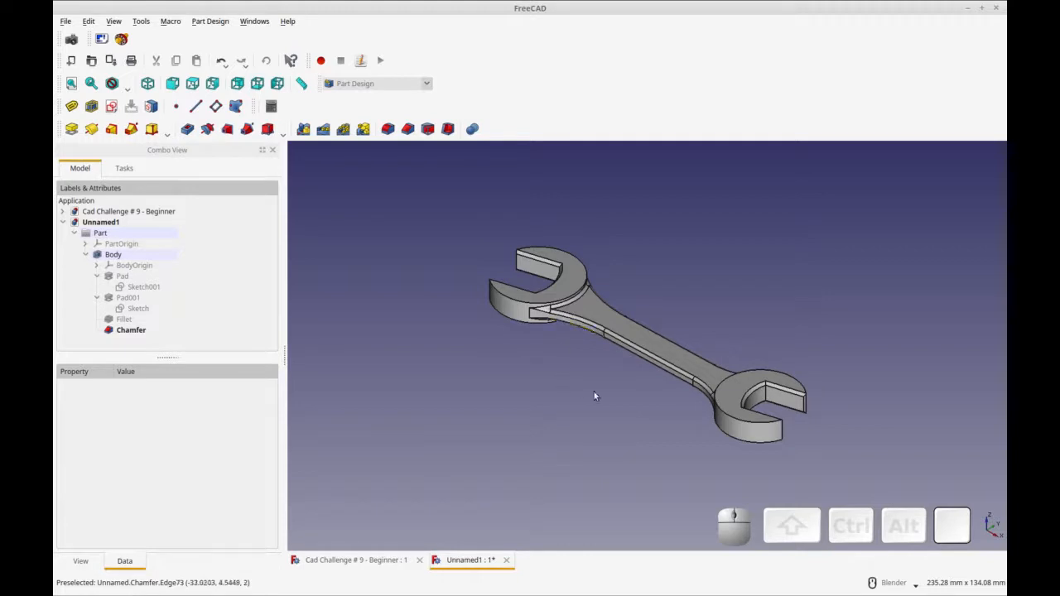
mouse_move(571, 407)
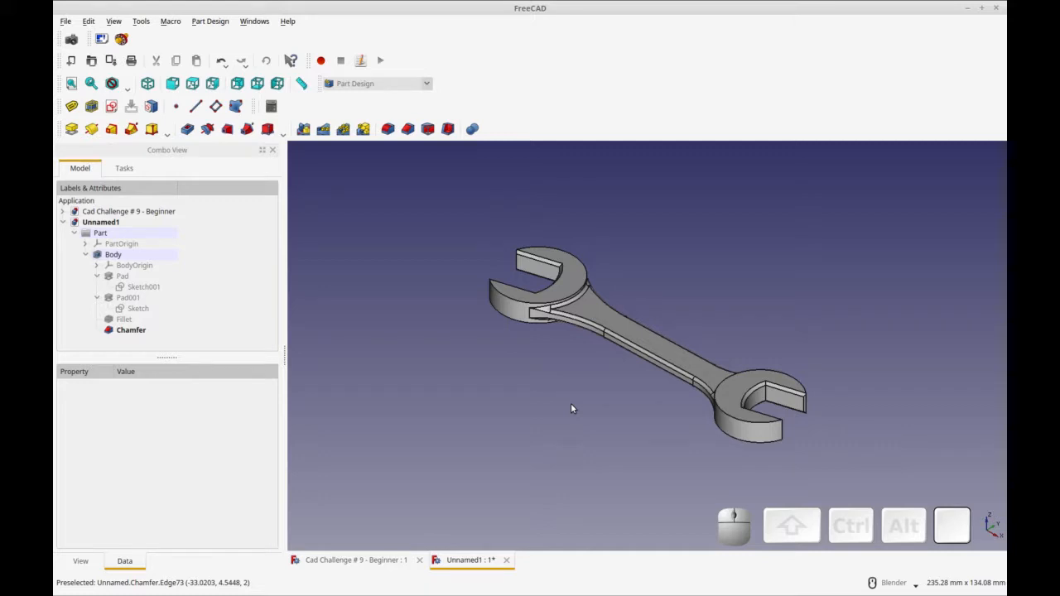
mouse_move(595, 335)
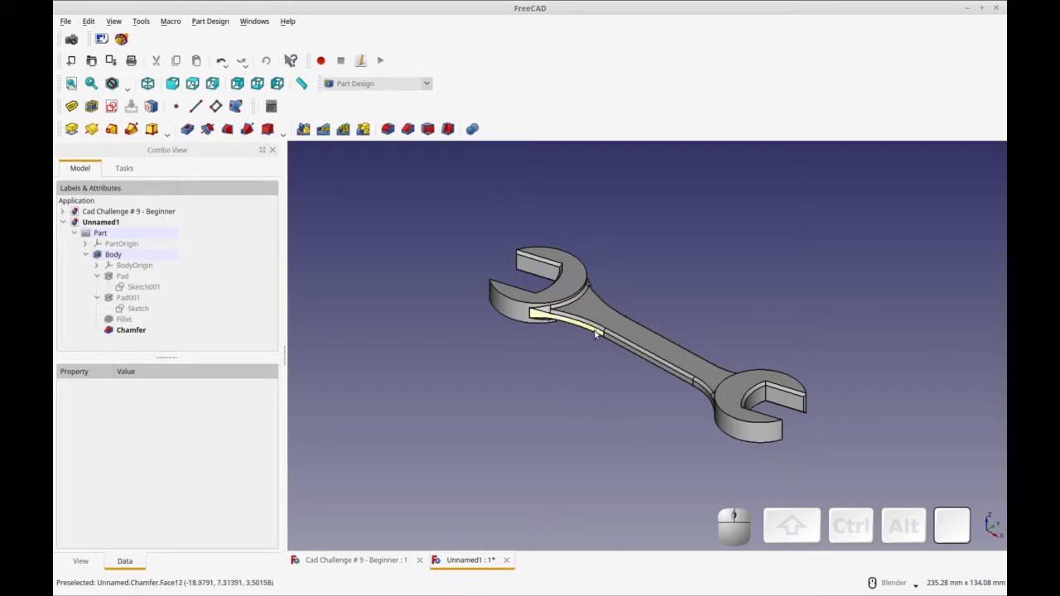